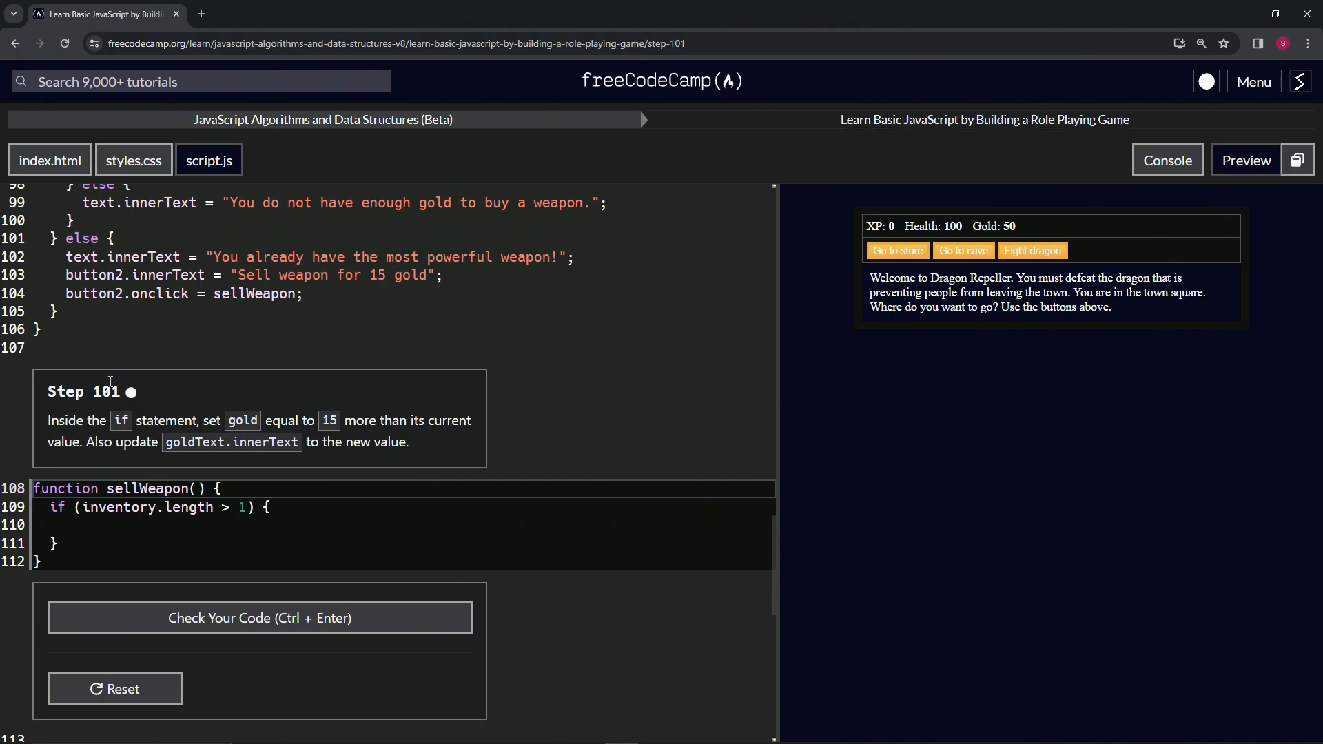
{"action": "mouse_move", "coordinate": [132, 405]}
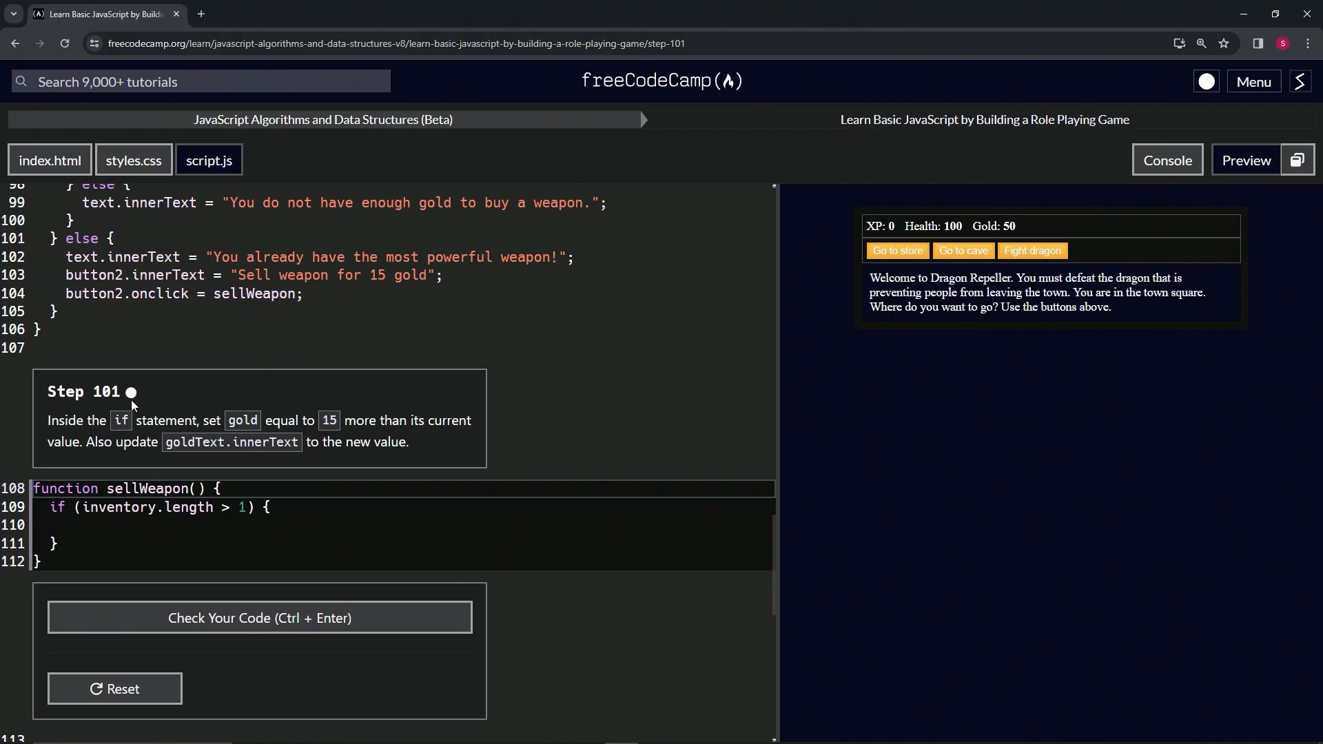
{"action": "mouse_move", "coordinate": [174, 422]}
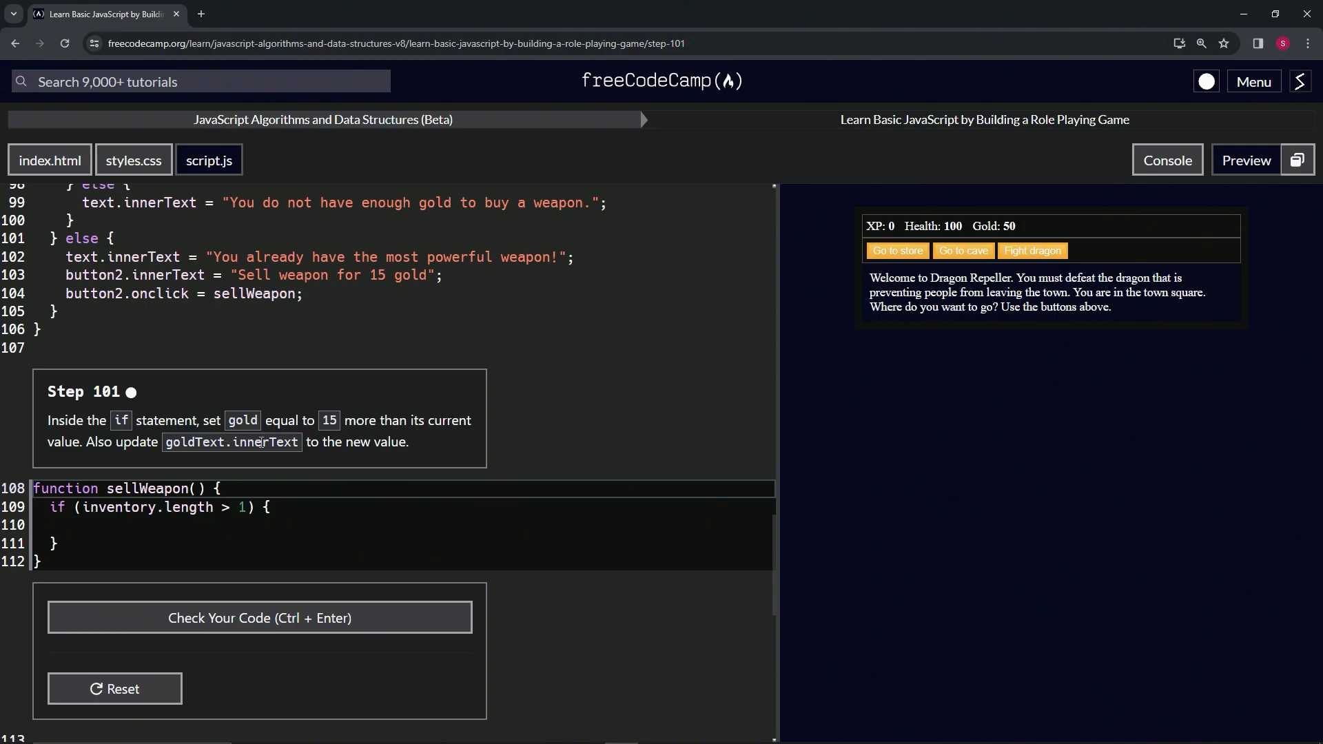
{"action": "mouse_move", "coordinate": [367, 473]}
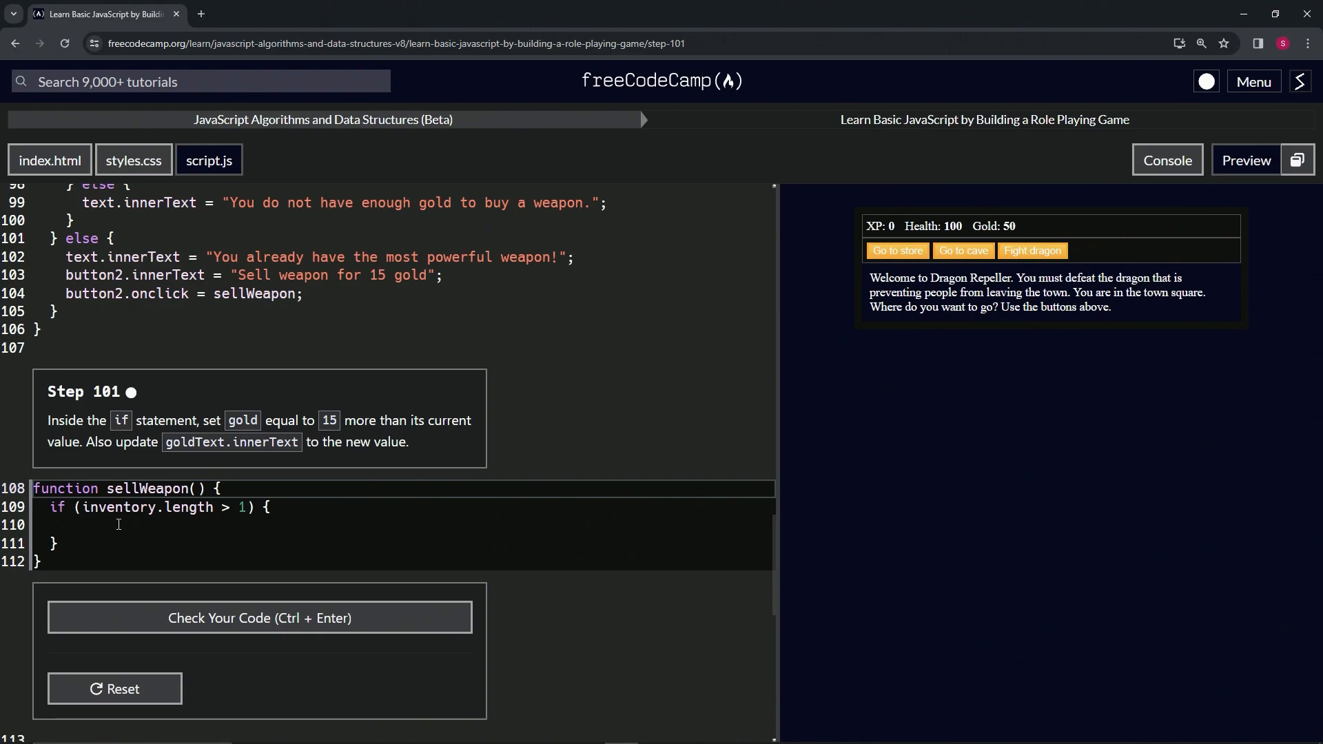
Step: Write gold += 15; and goldText.innerText = gold inside sellWeapon's if block
{"action": "type", "text": "gold"}
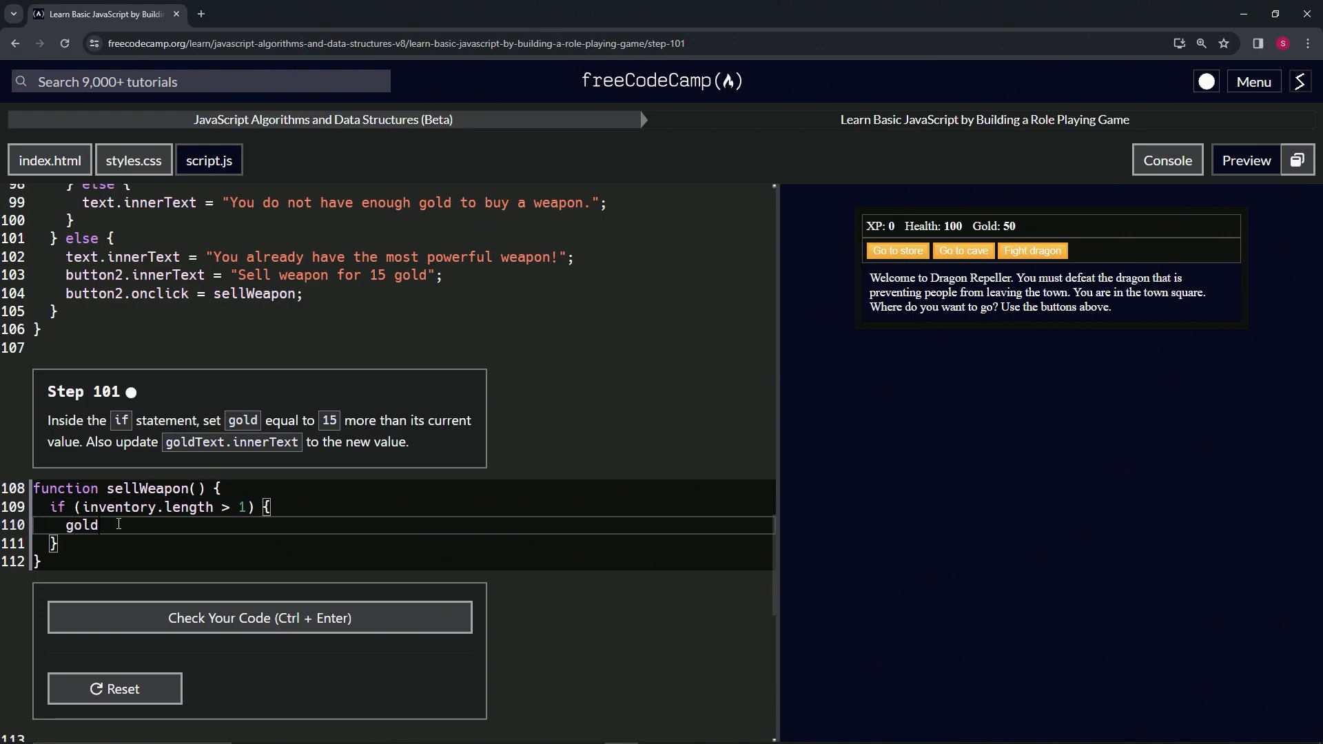
{"action": "type", "text": "+= 15"}
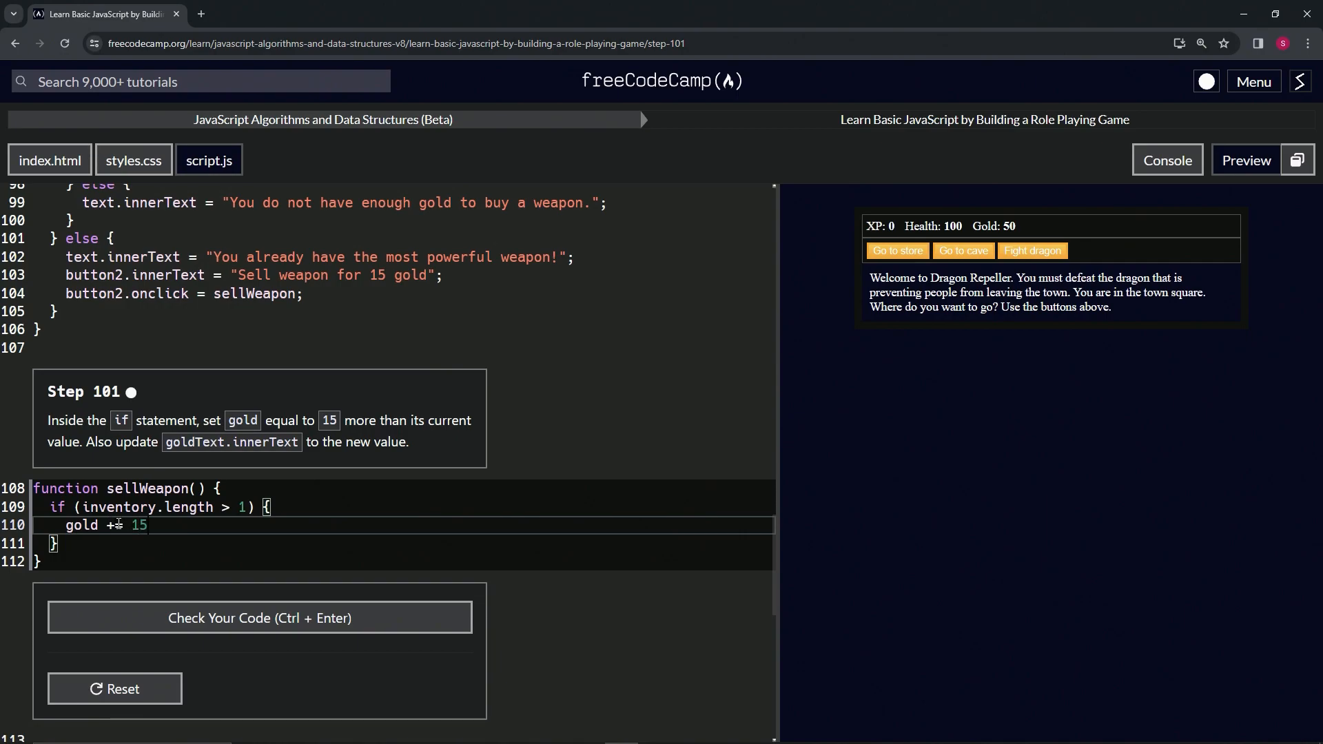
{"action": "type", "text": ";"}
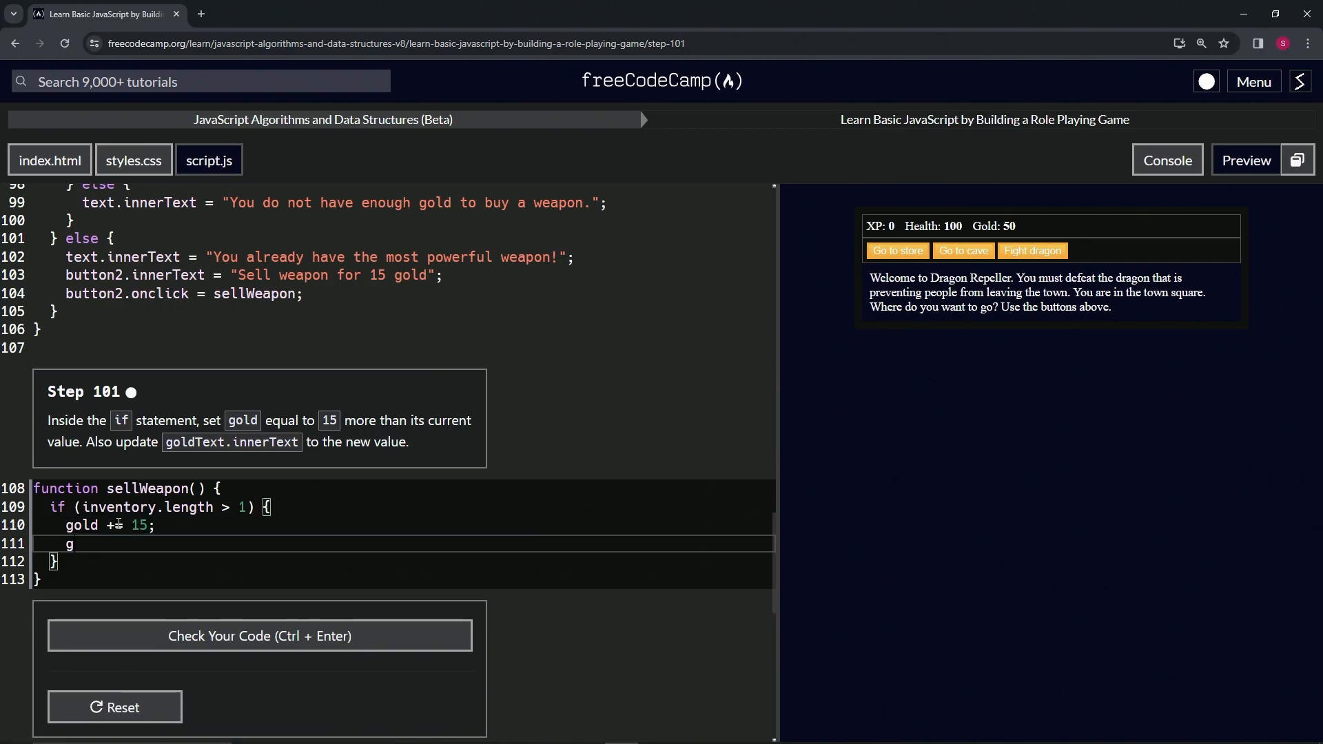
{"action": "type", "text": "oldText."}
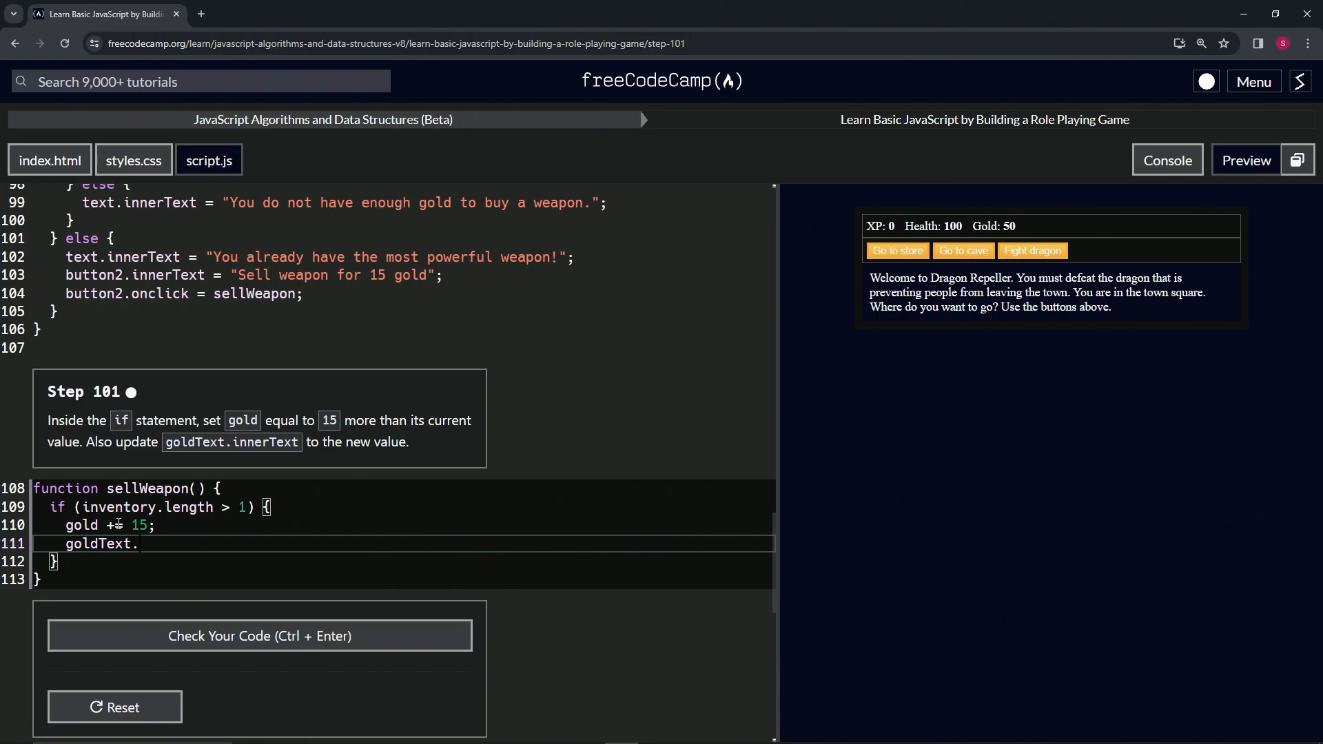
{"action": "type", "text": "inne"}
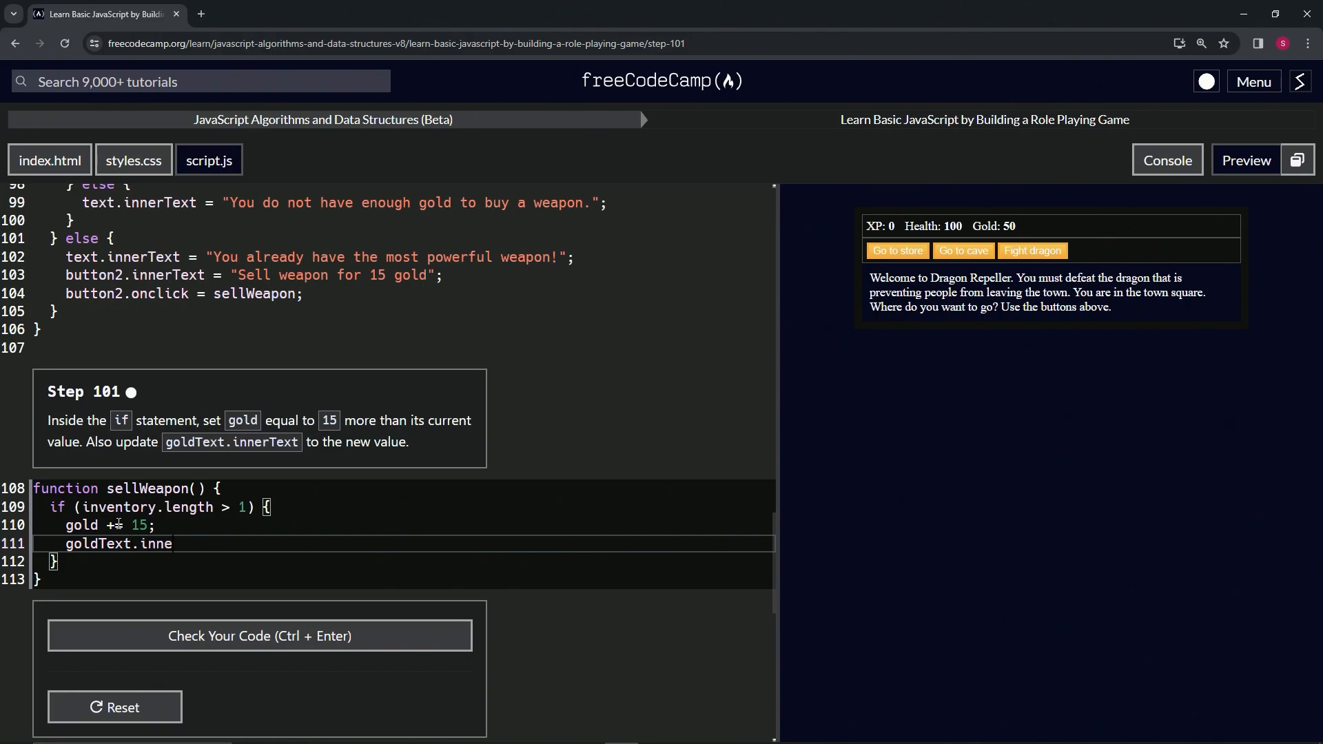
{"action": "type", "text": "rText -"}
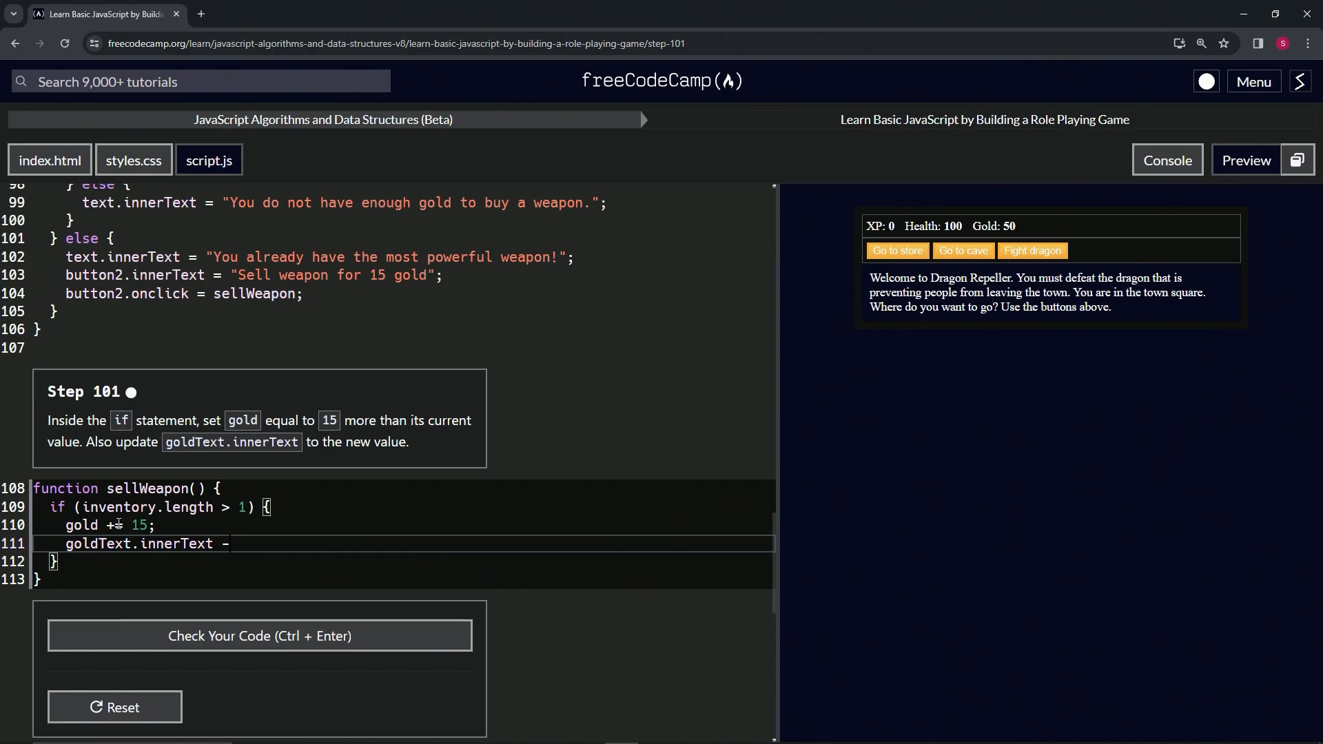
{"action": "type", "text": "= g"}
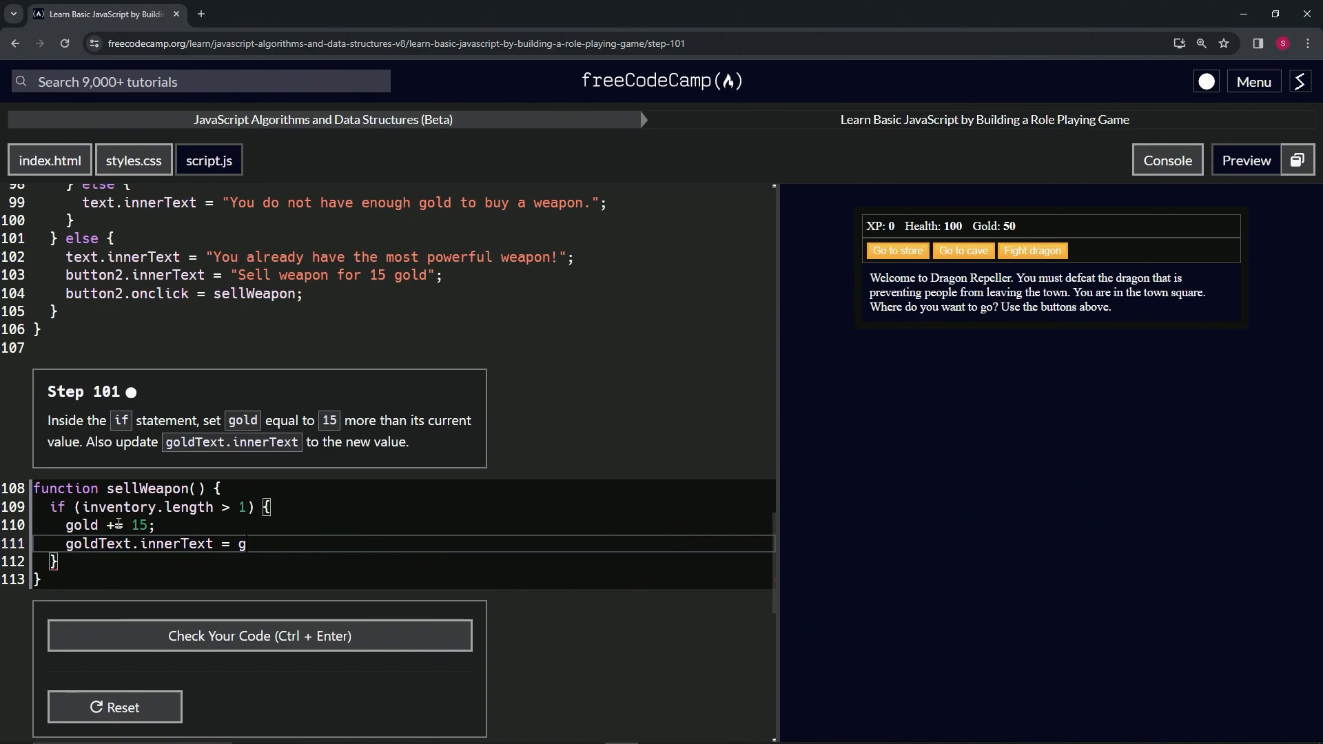
{"action": "type", "text": "old"}
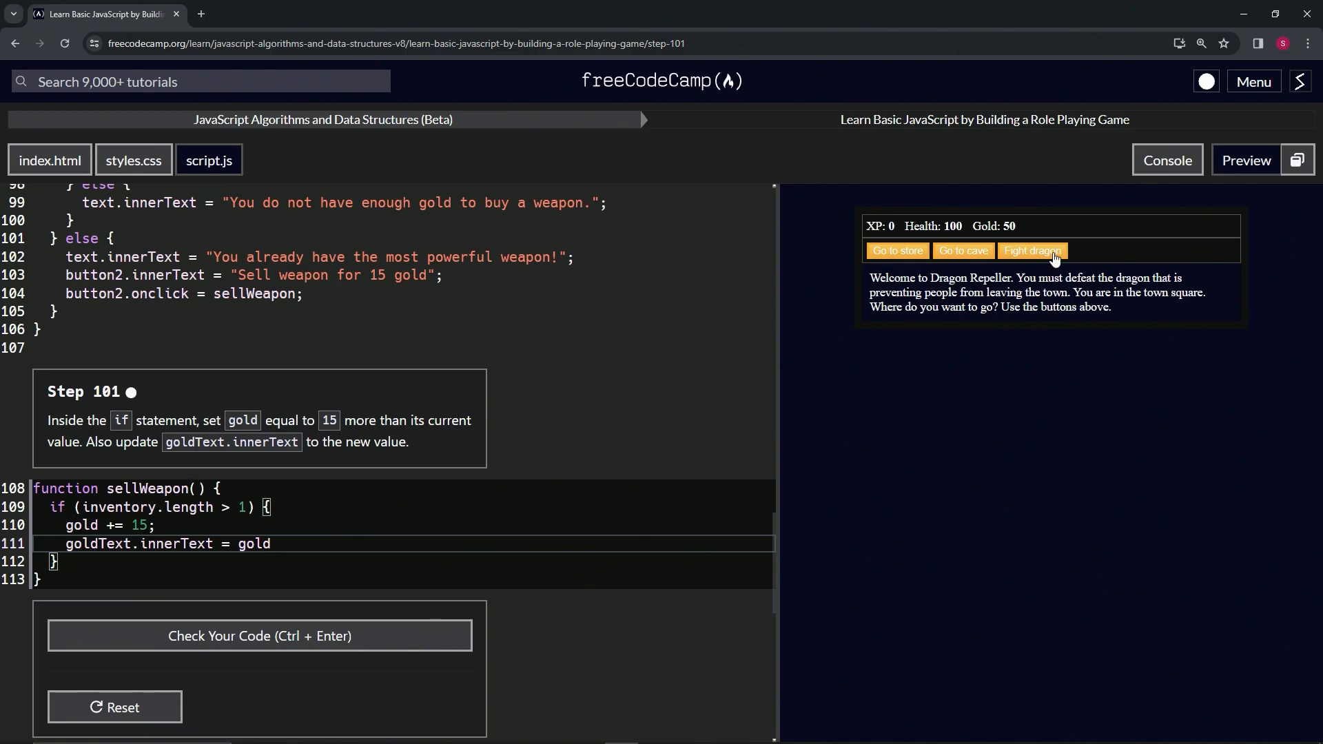
{"action": "mouse_move", "coordinate": [142, 326]}
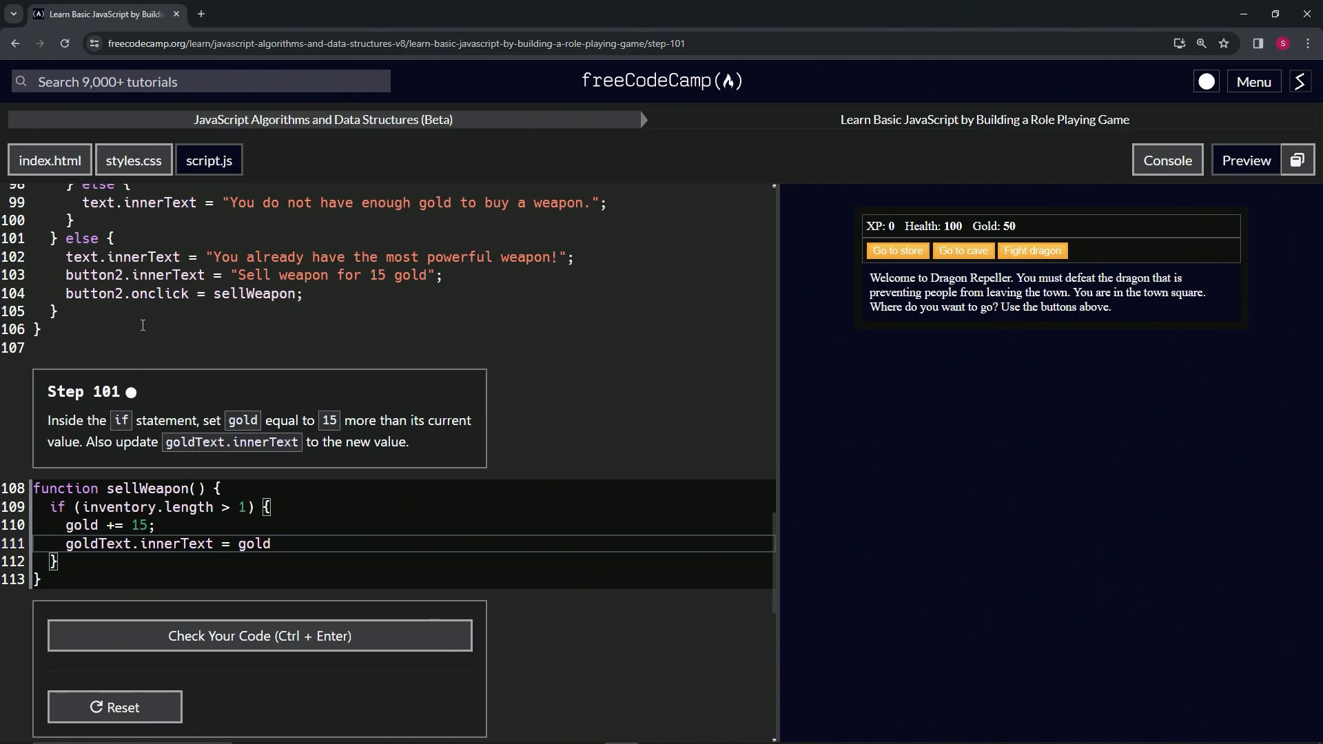
Step: Add a temporary currentWeapon = 3; line before sellWeapon and visit the store in the preview
{"action": "left_click", "coordinate": [127, 347]}
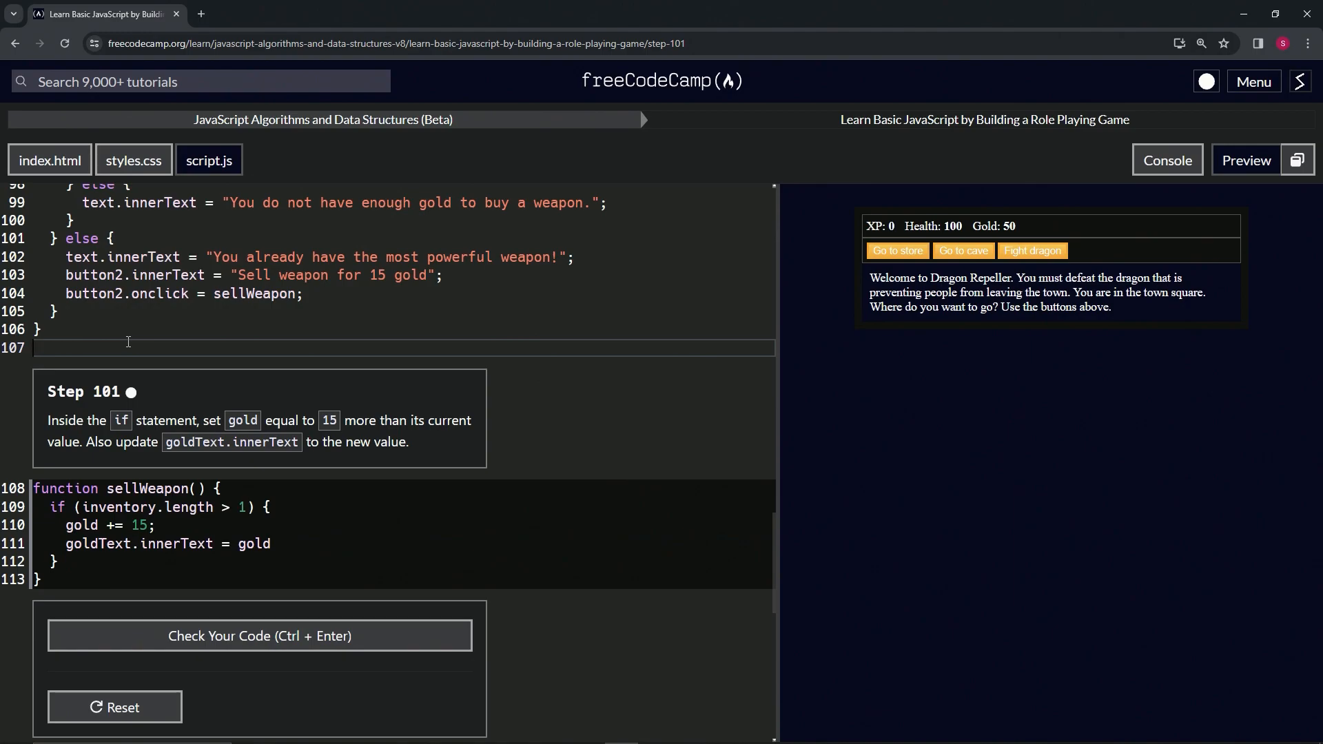
{"action": "type", "text": "currentW"}
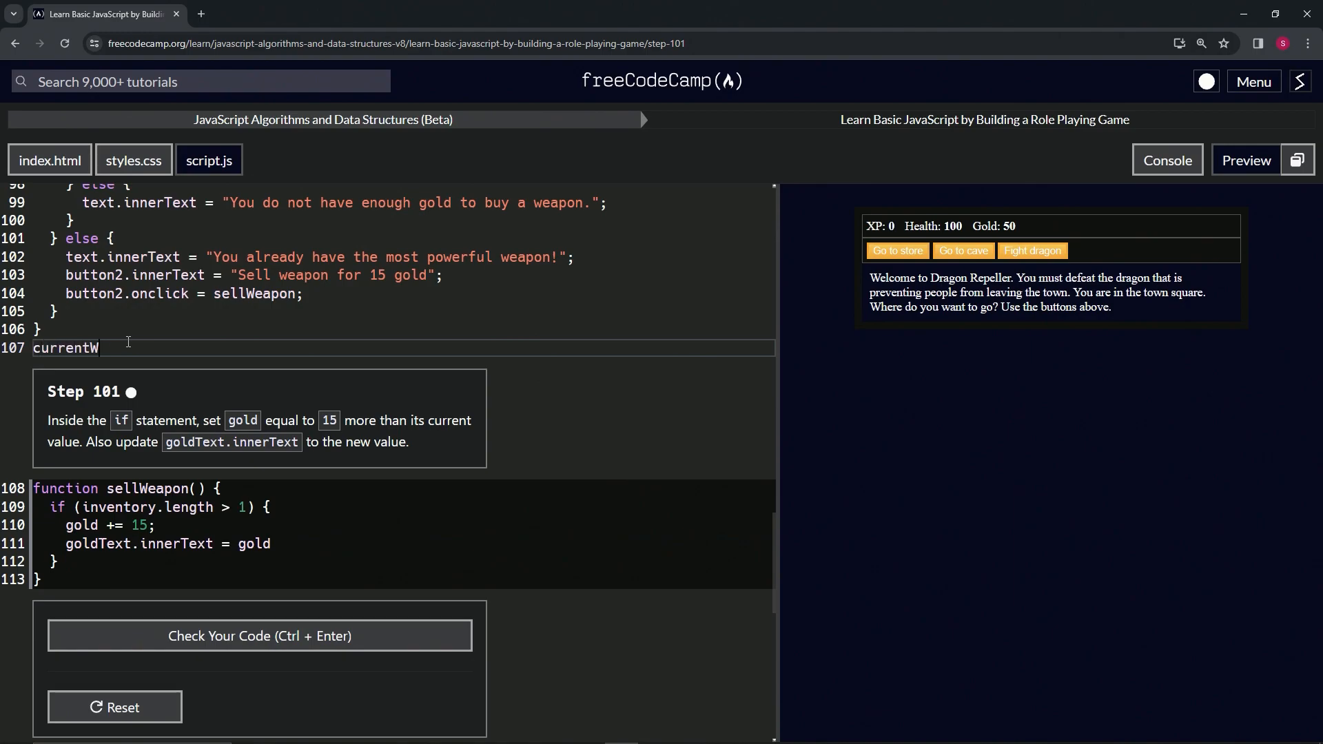
{"action": "type", "text": "eapon ="}
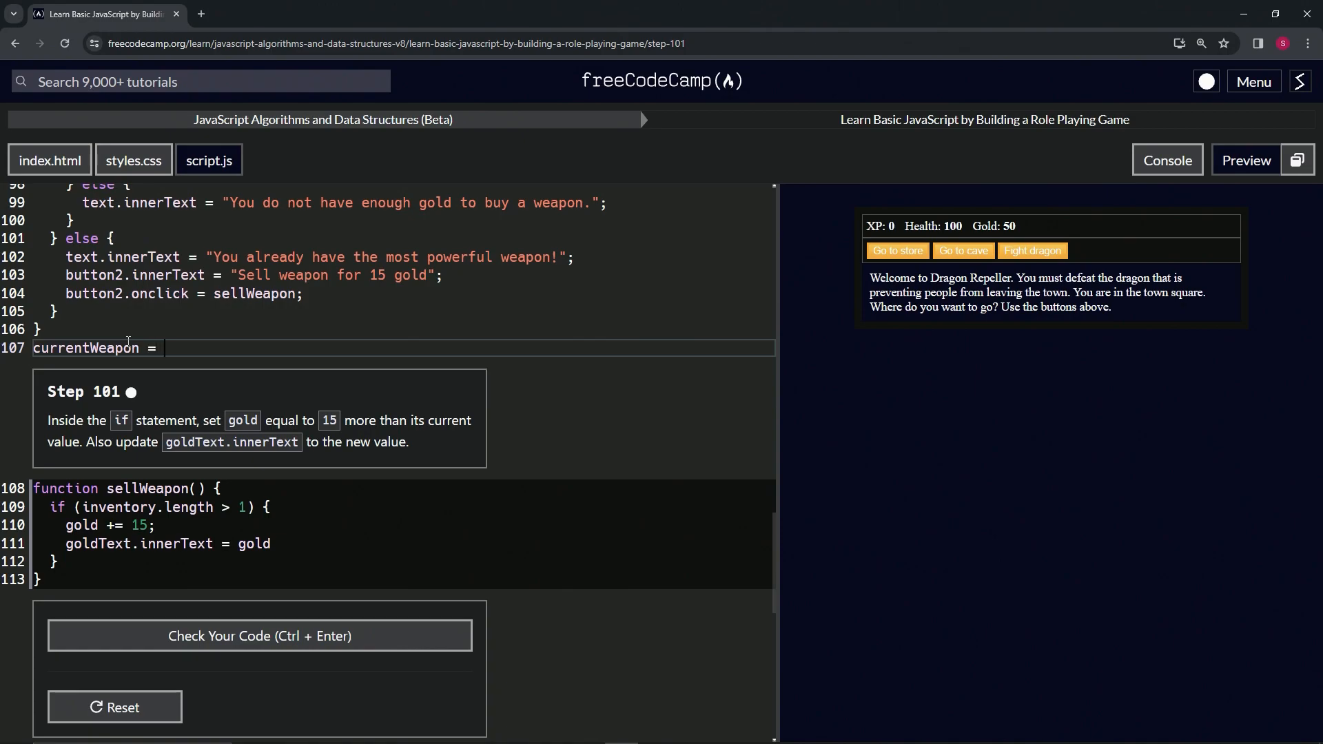
{"action": "type", "text": "3;"}
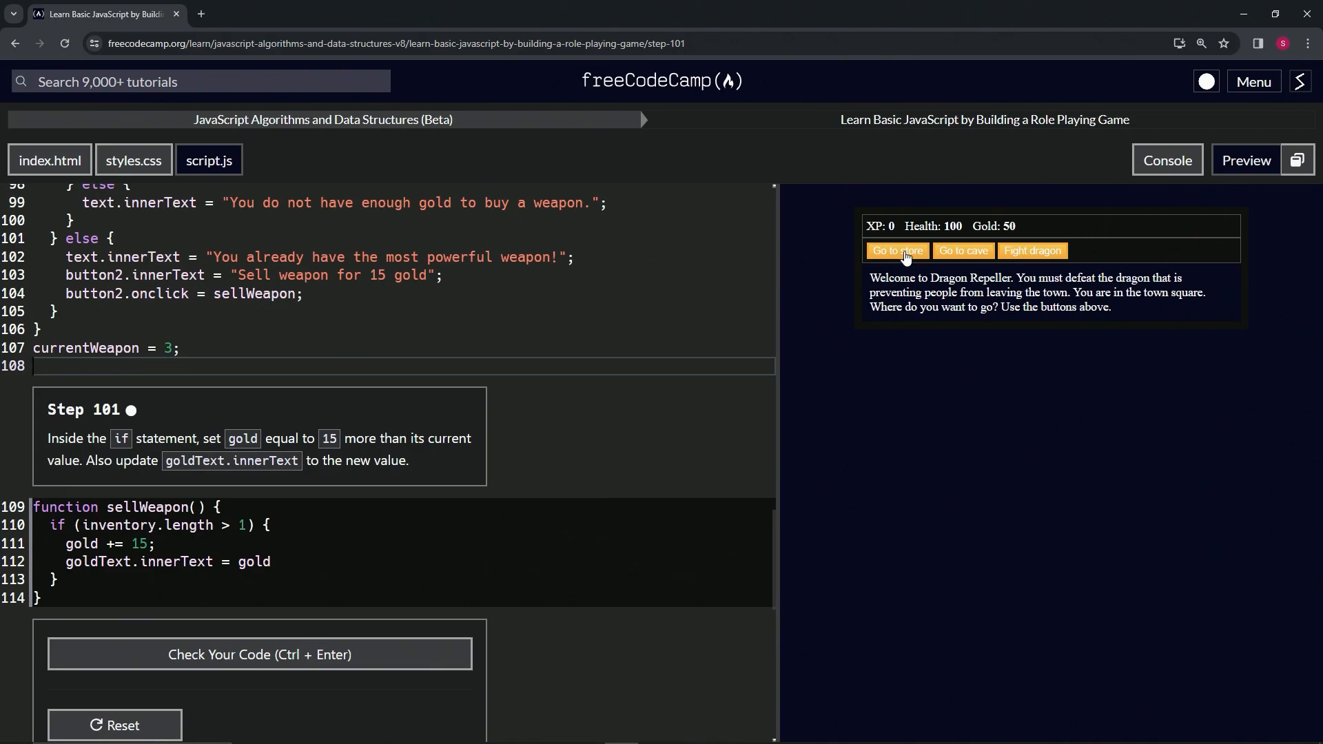
{"action": "left_click", "coordinate": [896, 251]}
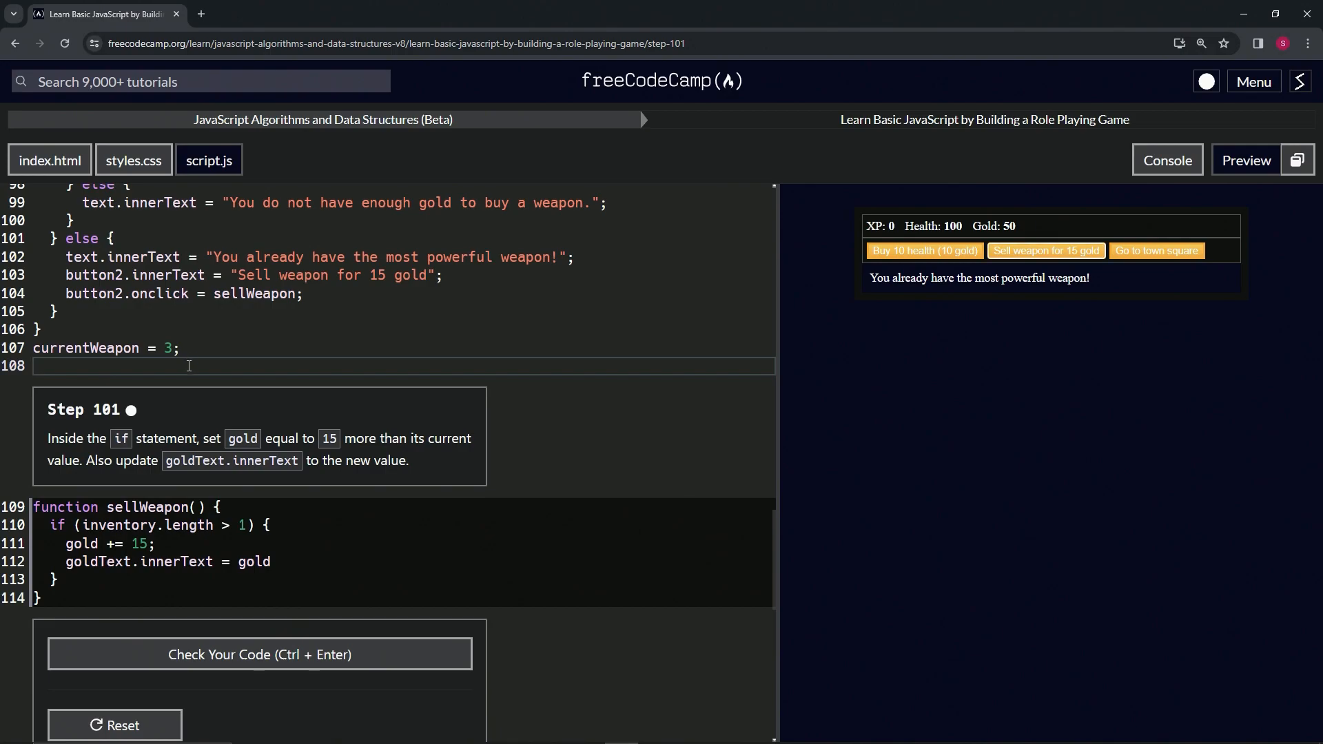
Step: Add inventory.push("rock","paper","scissors") on line 108 as a temporary test line
{"action": "type", "text": "inventory"}
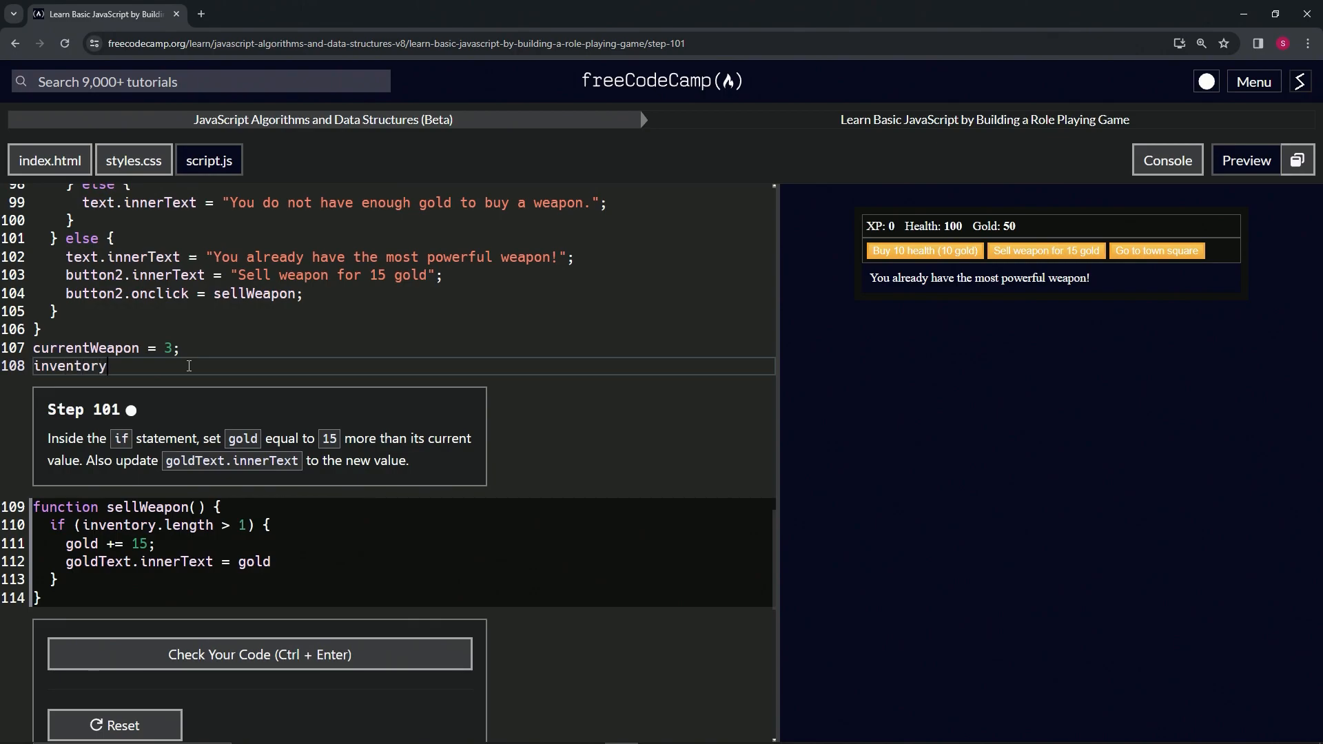
{"action": "type", "text": ".push()"}
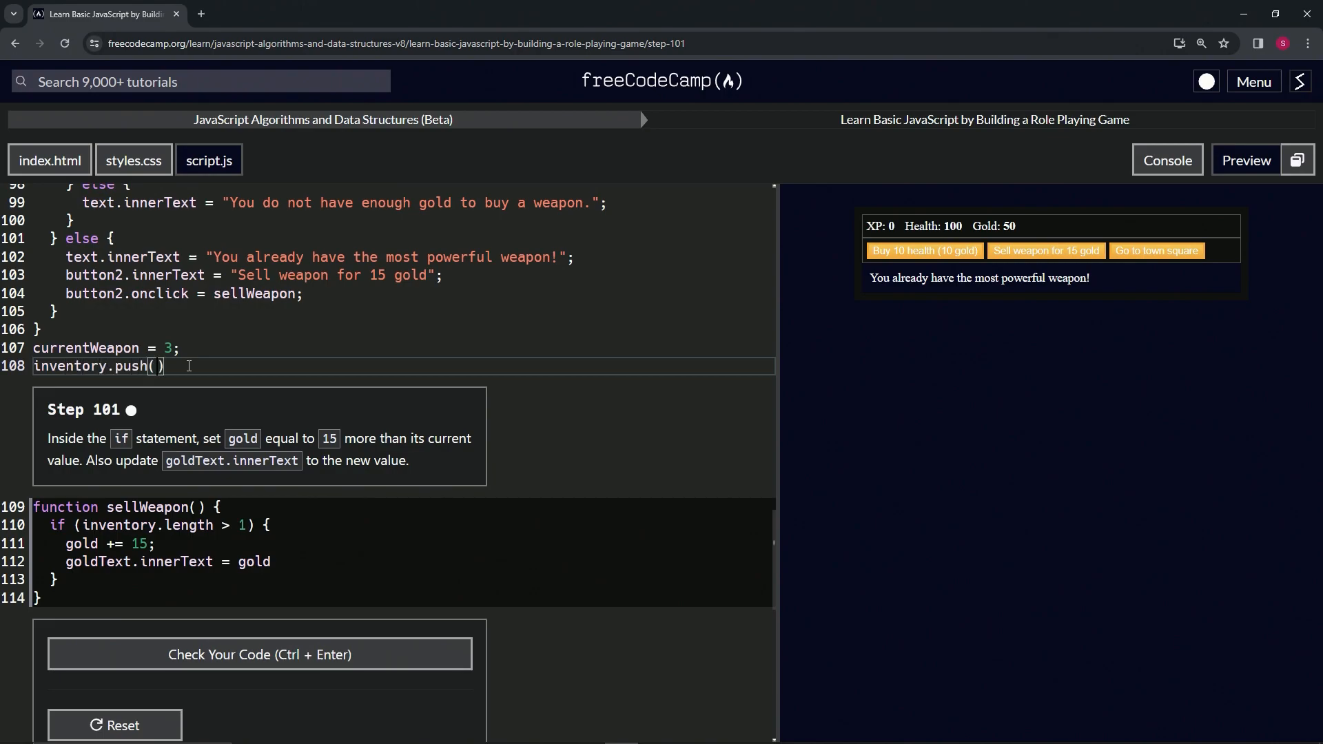
{"action": "type", "text": "\"ro\""}
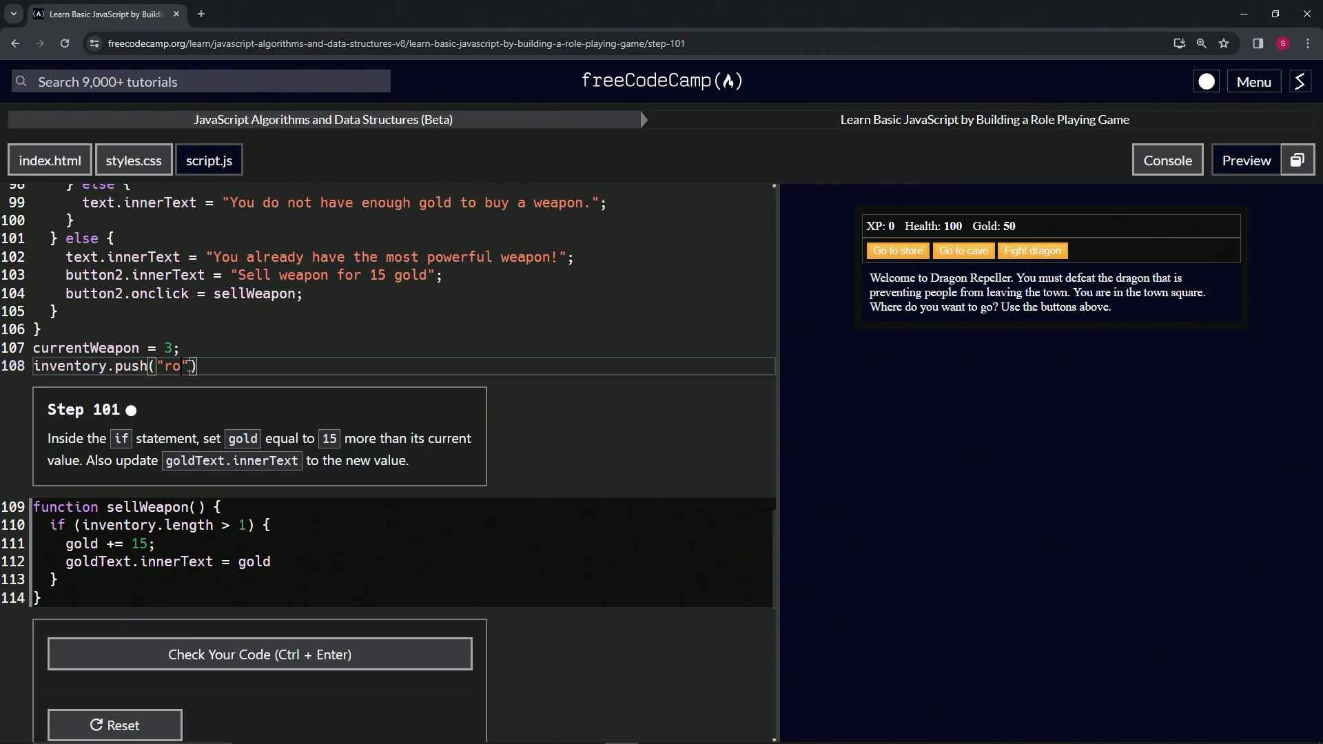
{"action": "type", "text": "ck."}
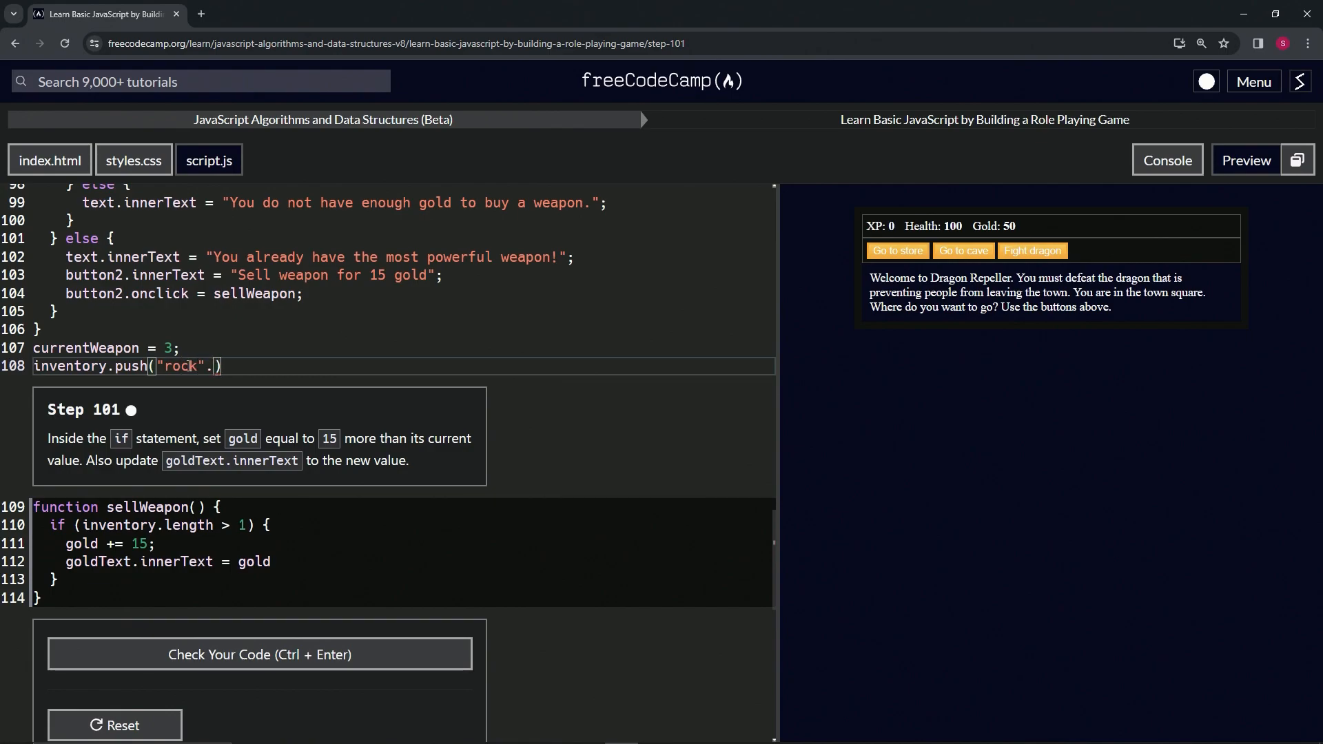
{"action": "type", "text": ",\"\""}
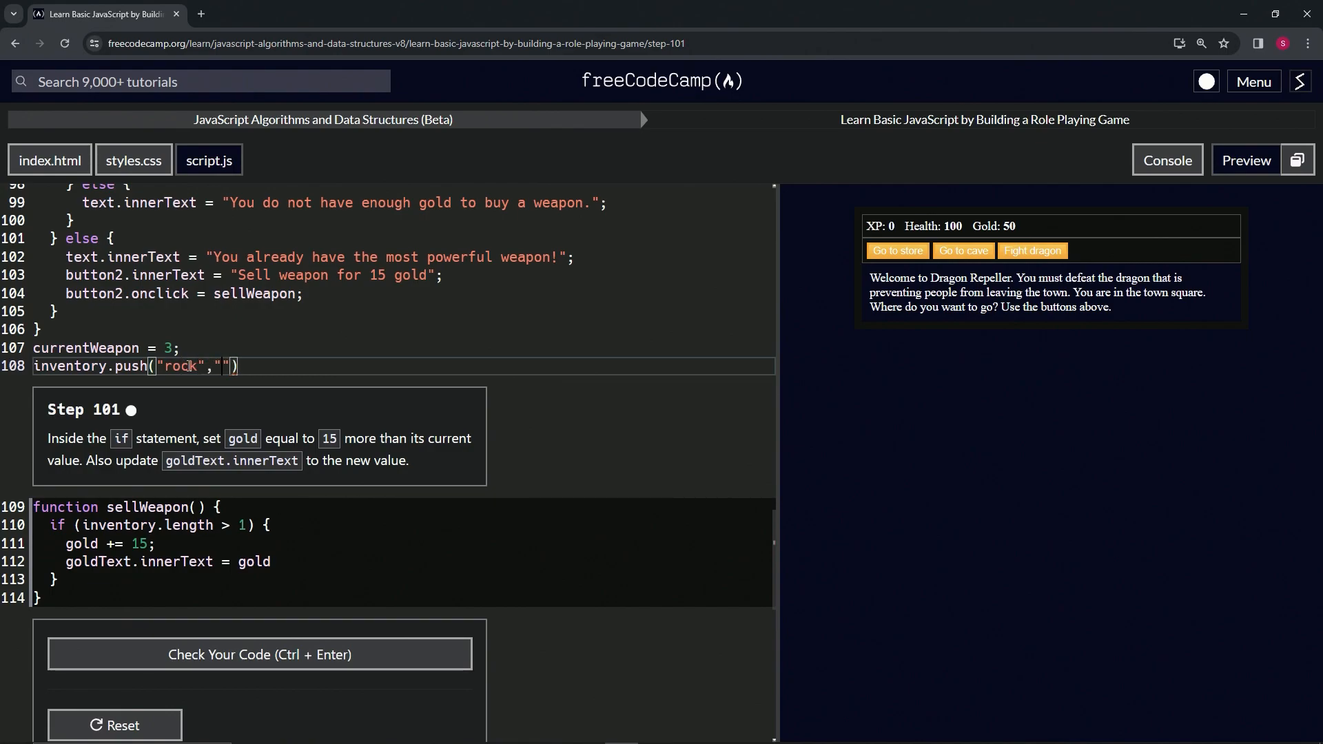
{"action": "type", "text": "paper"}
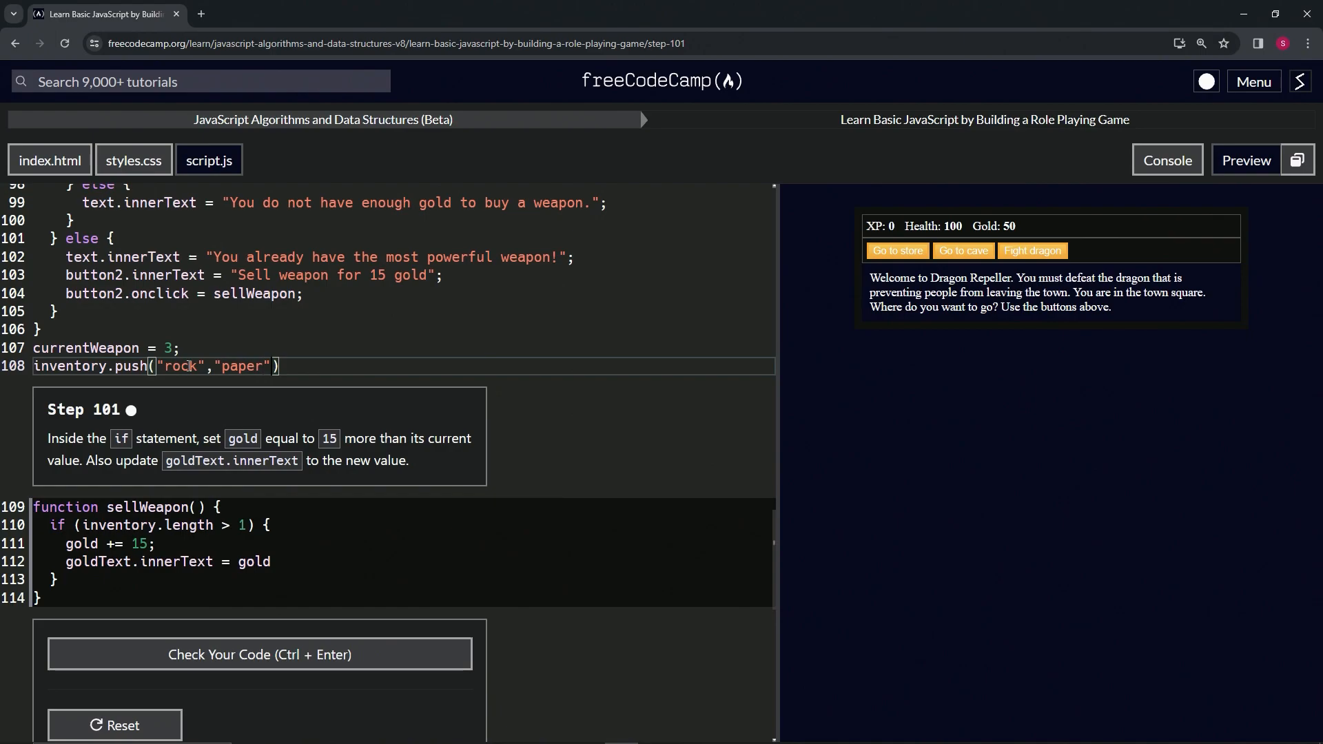
{"action": "type", "text": ",\"sc"}
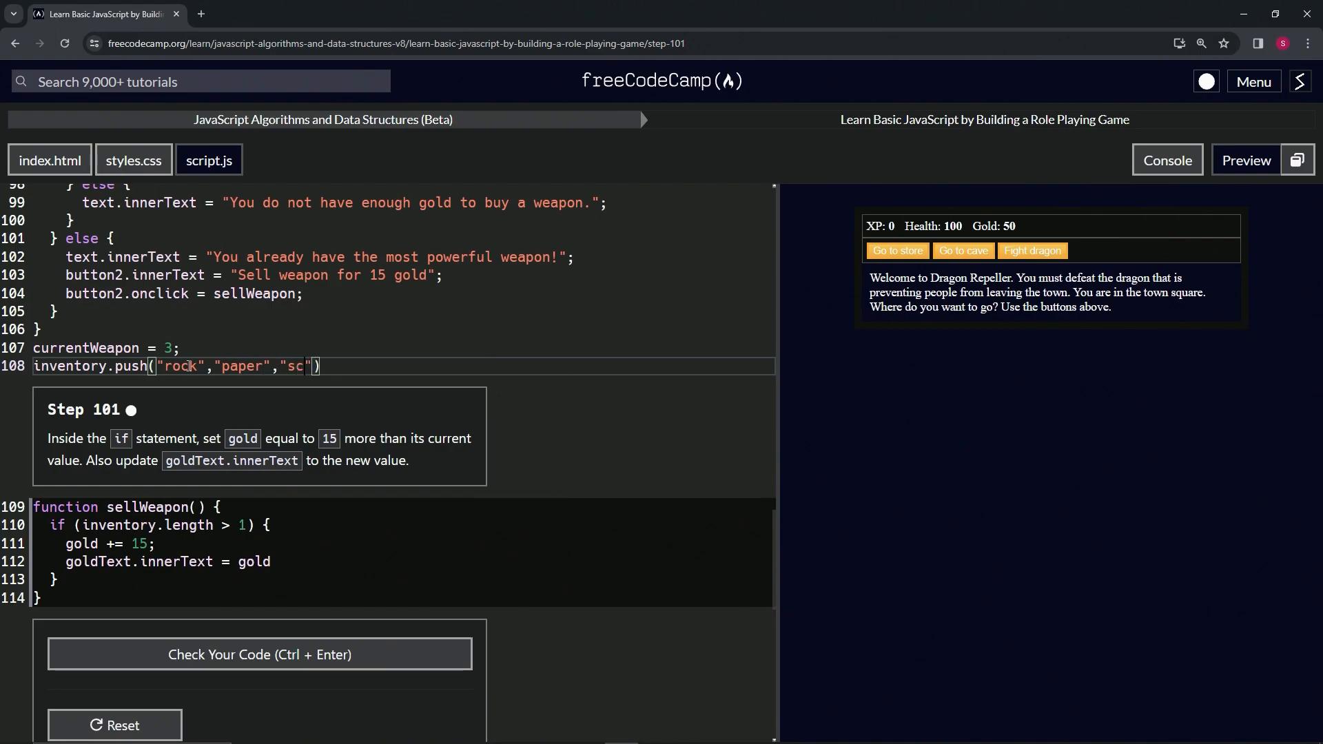
{"action": "type", "text": "issors"}
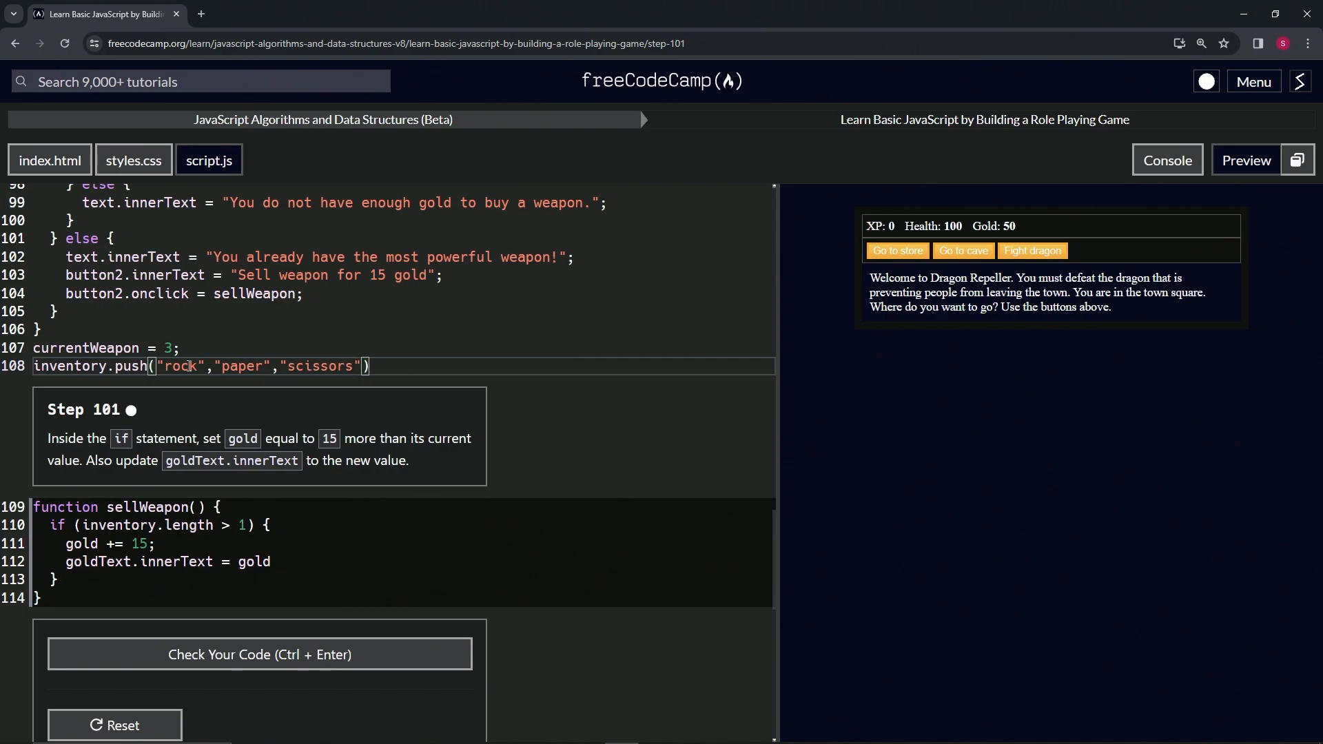
{"action": "mouse_move", "coordinate": [964, 251]}
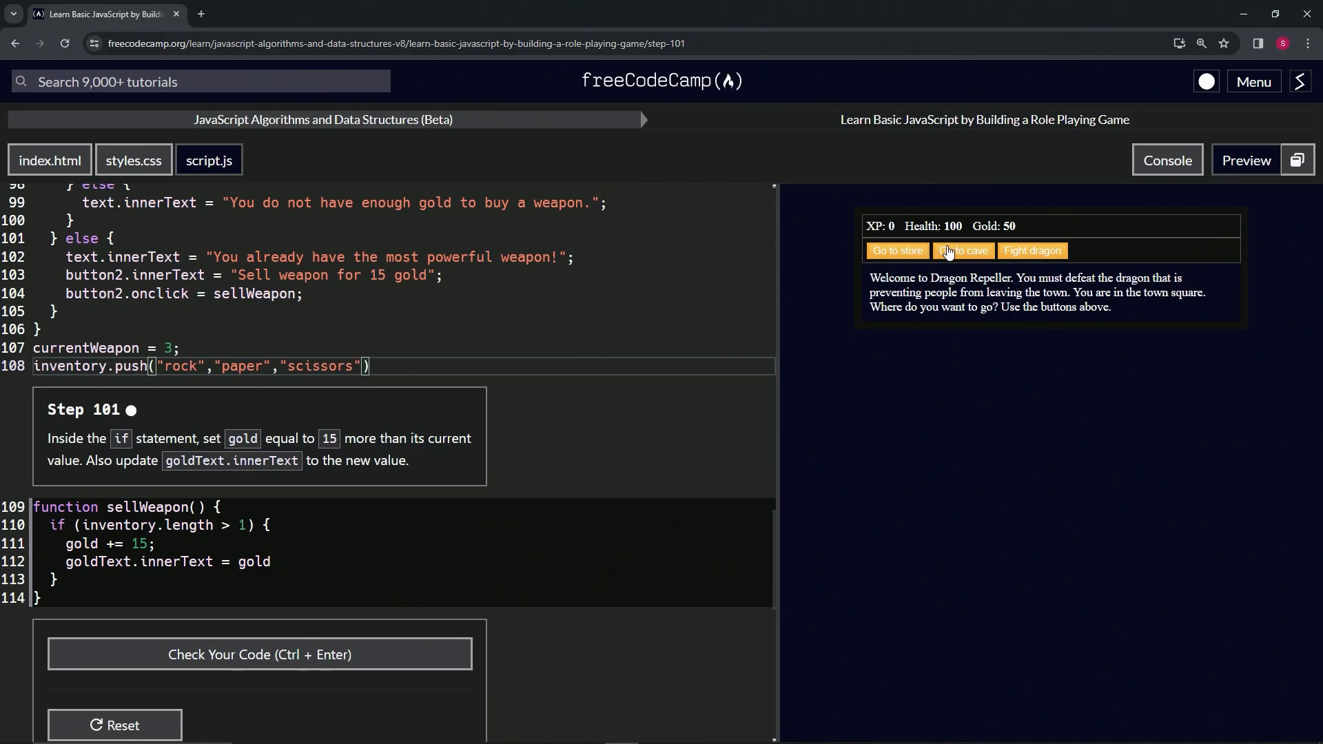
Step: Sell weapons in the store until gold reaches 560, then check the Step 101 code
{"action": "left_click", "coordinate": [898, 251]}
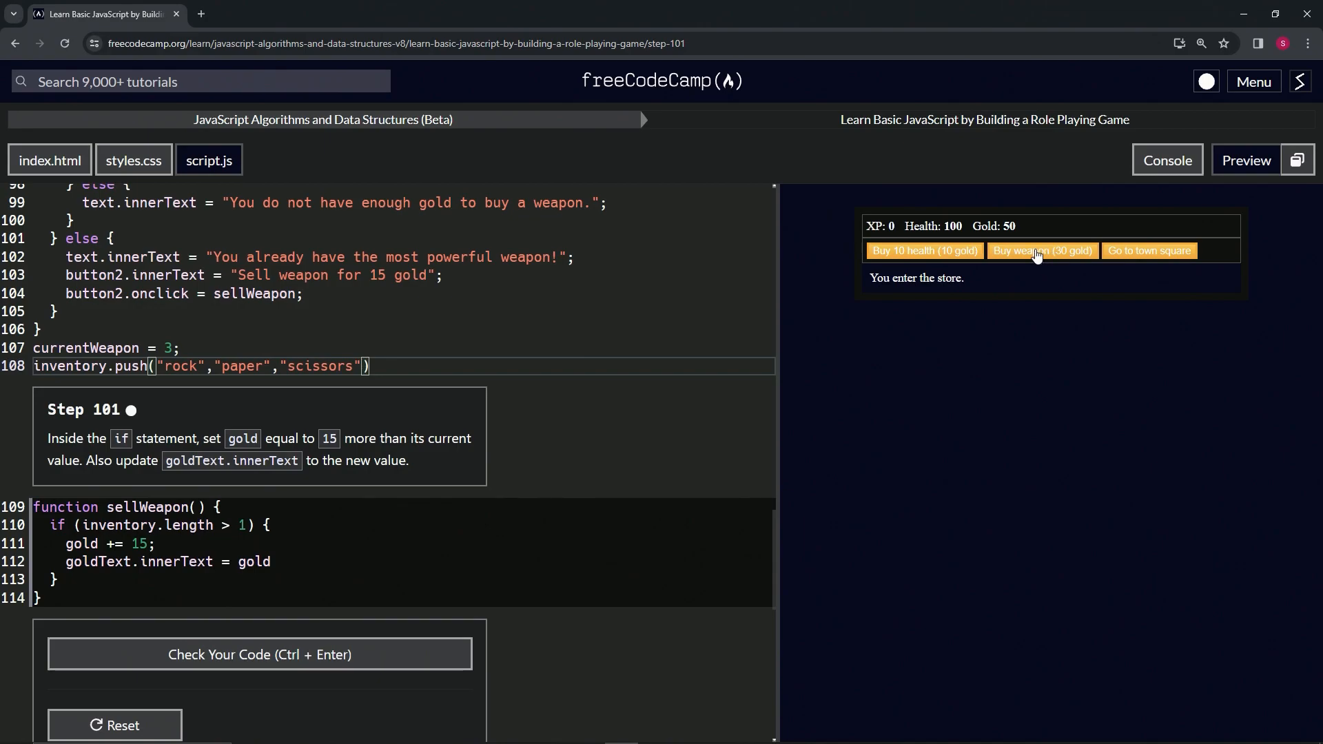
{"action": "left_click", "coordinate": [1042, 251]}
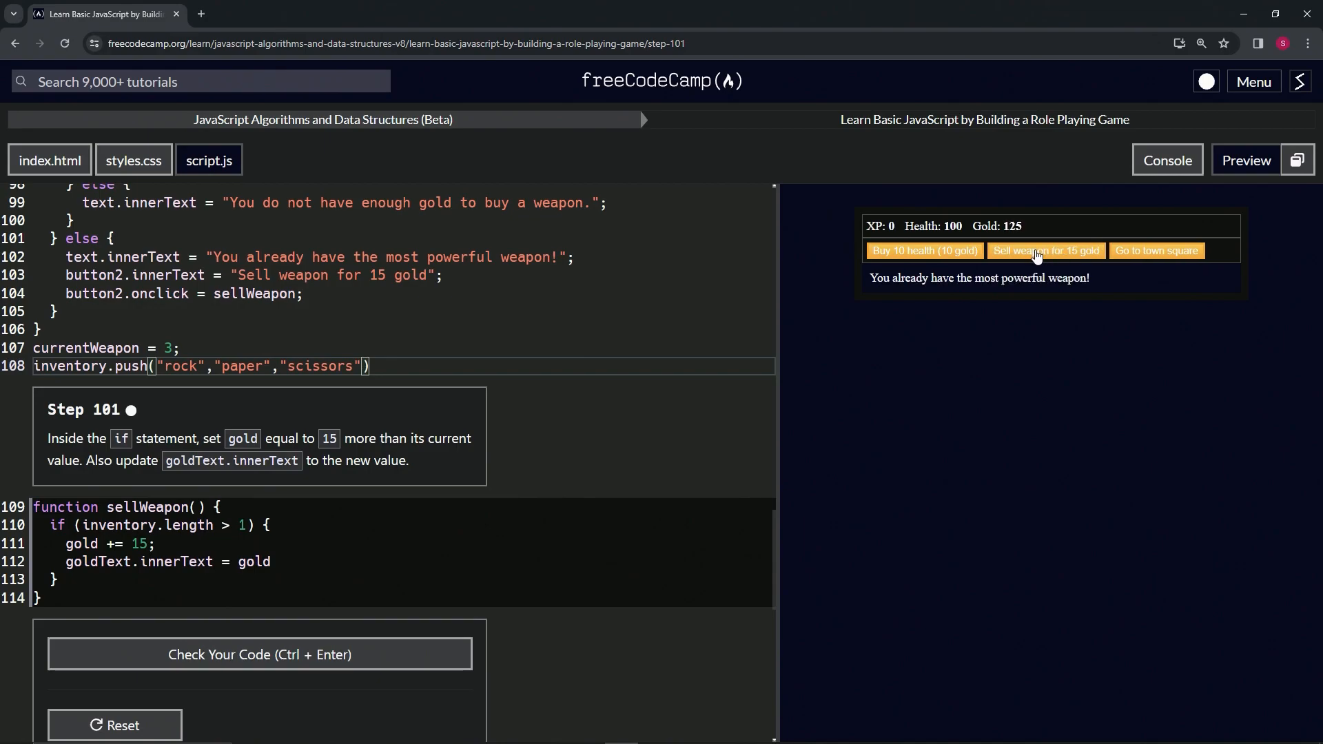
{"action": "left_click", "coordinate": [1046, 251]}
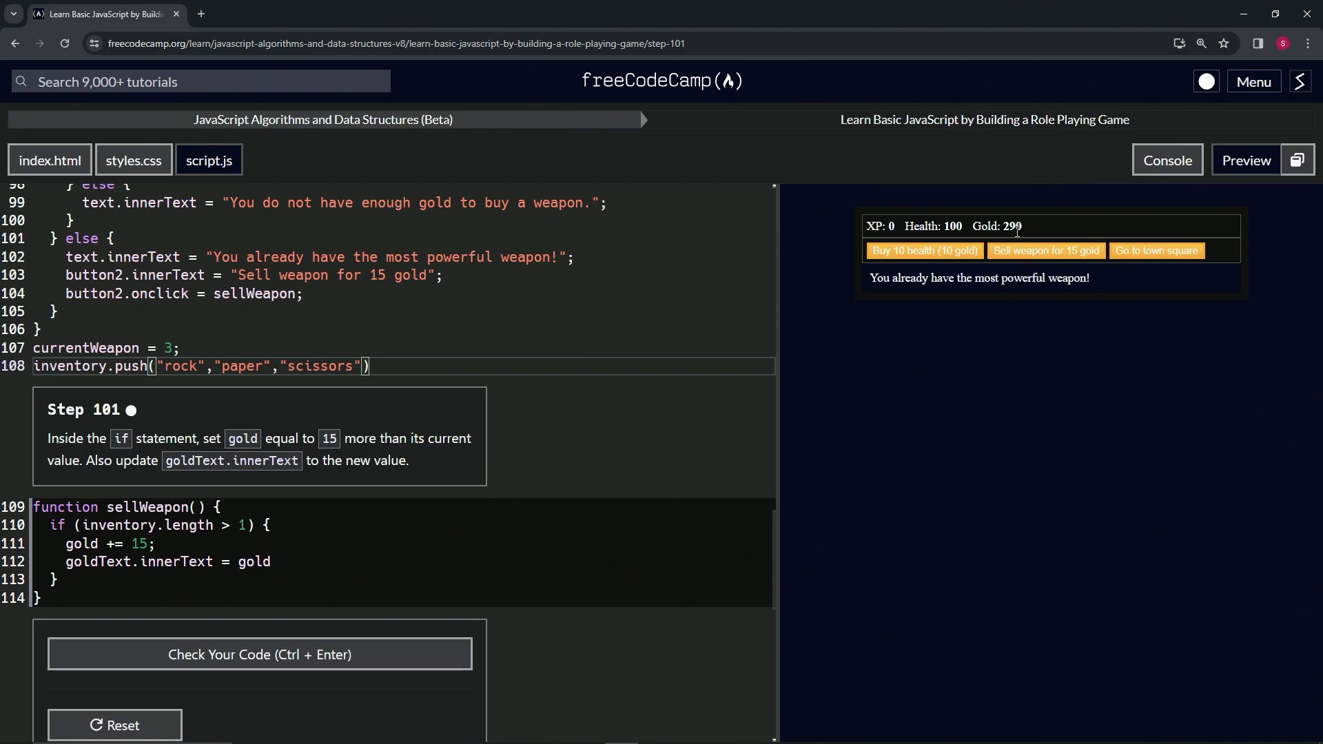
{"action": "left_click", "coordinate": [1046, 251]}
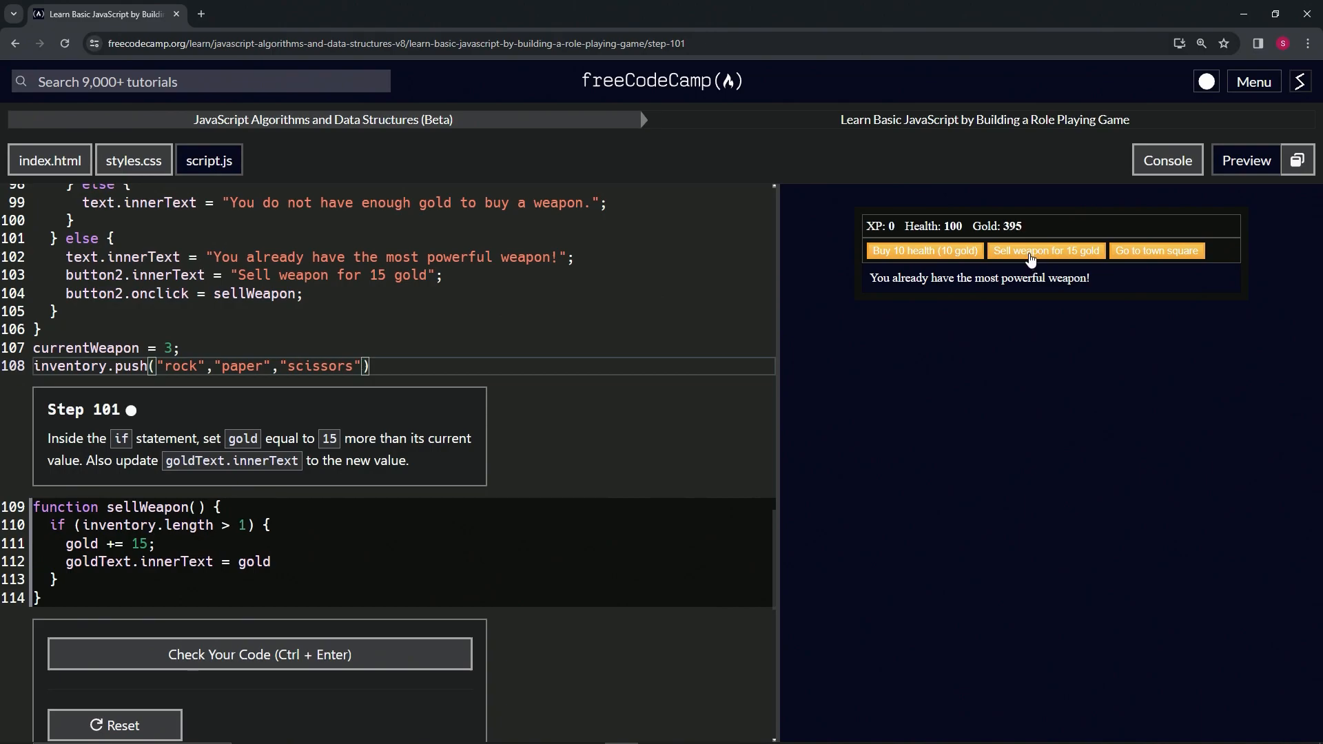
{"action": "left_click", "coordinate": [1045, 251]}
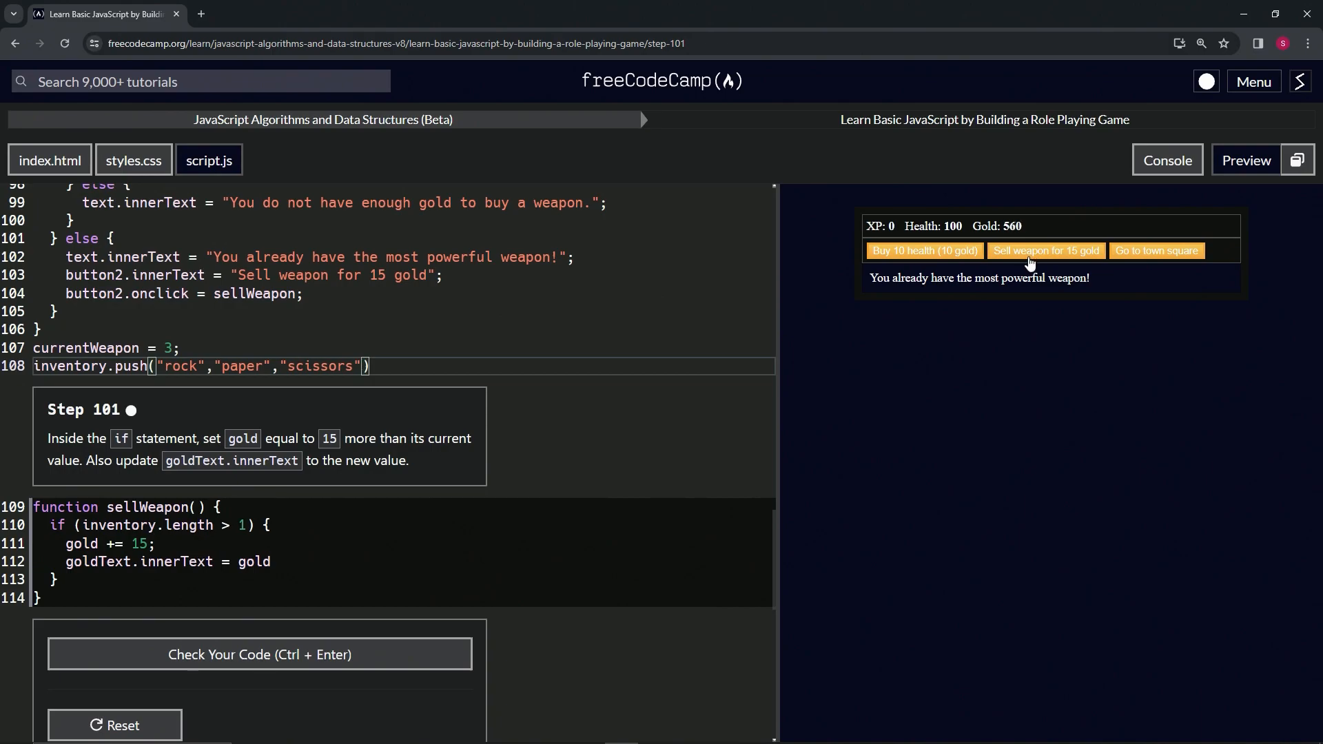
{"action": "mouse_move", "coordinate": [380, 369]}
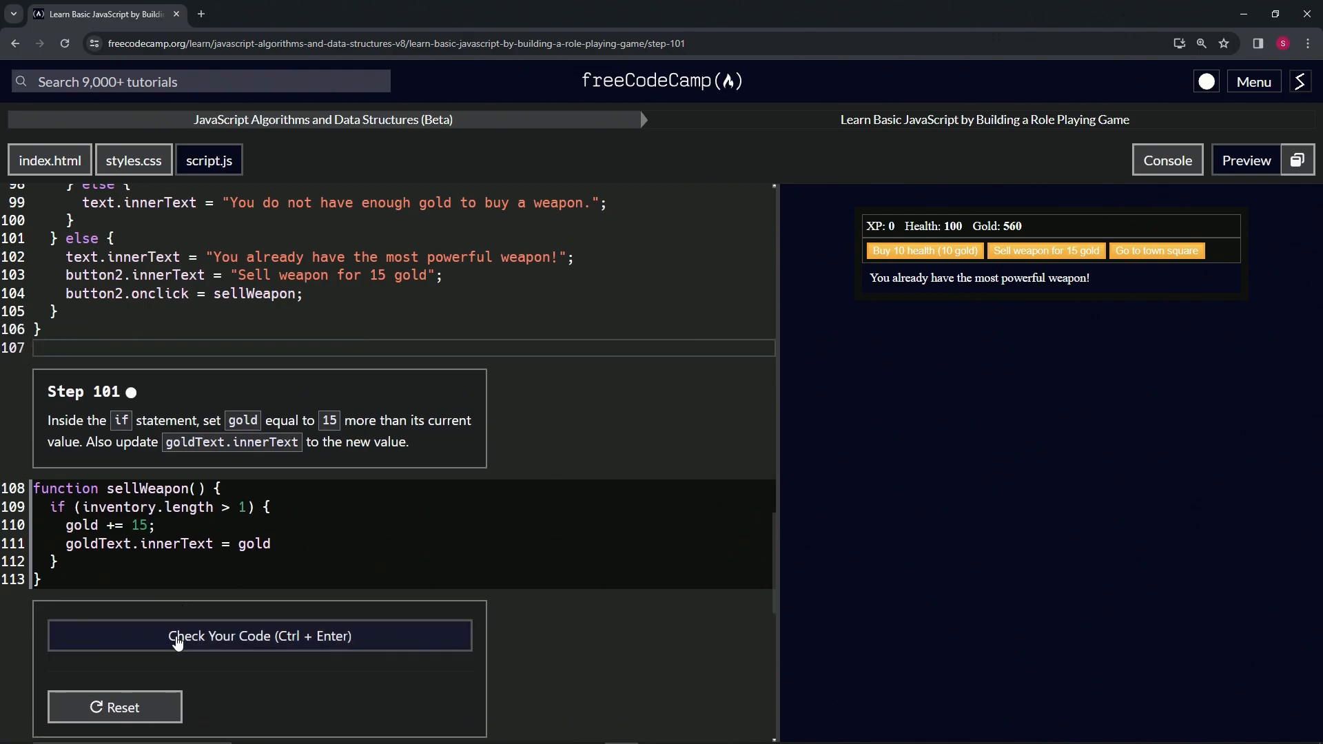
{"action": "left_click", "coordinate": [259, 636]}
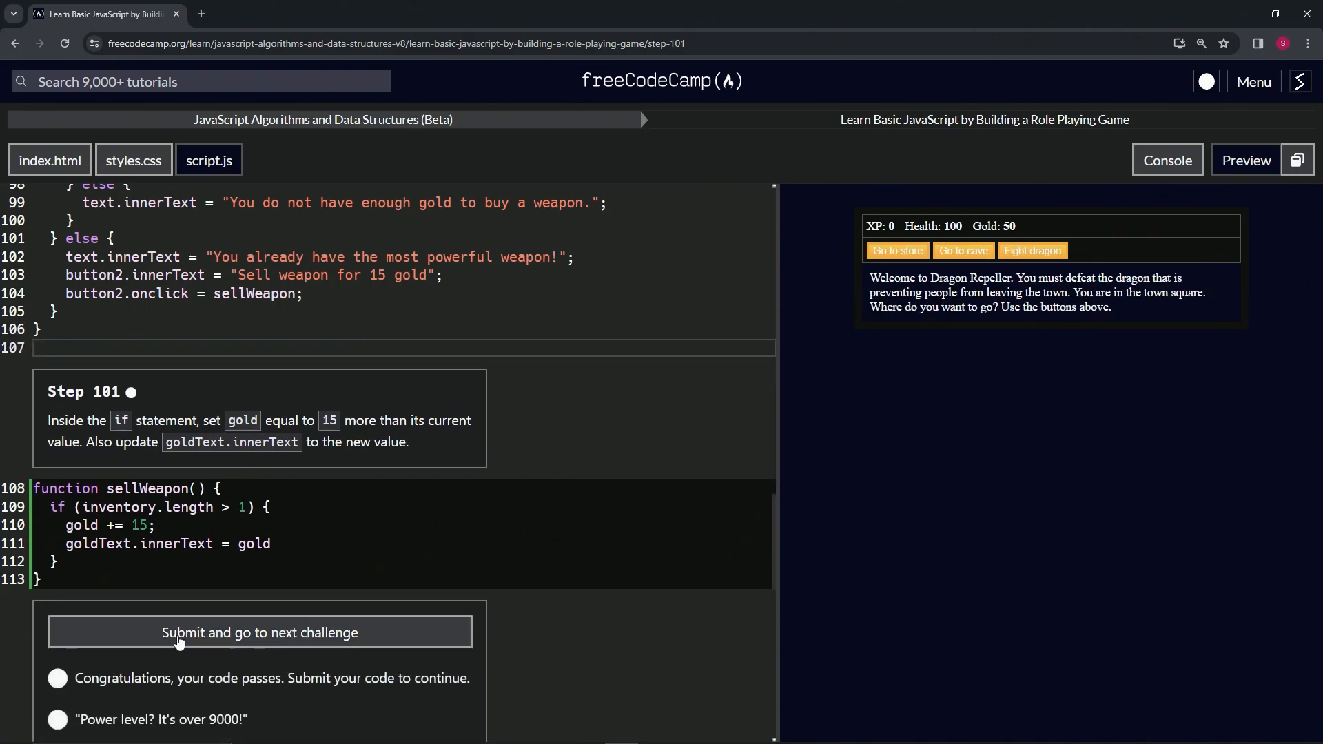
{"action": "mouse_move", "coordinate": [186, 653]}
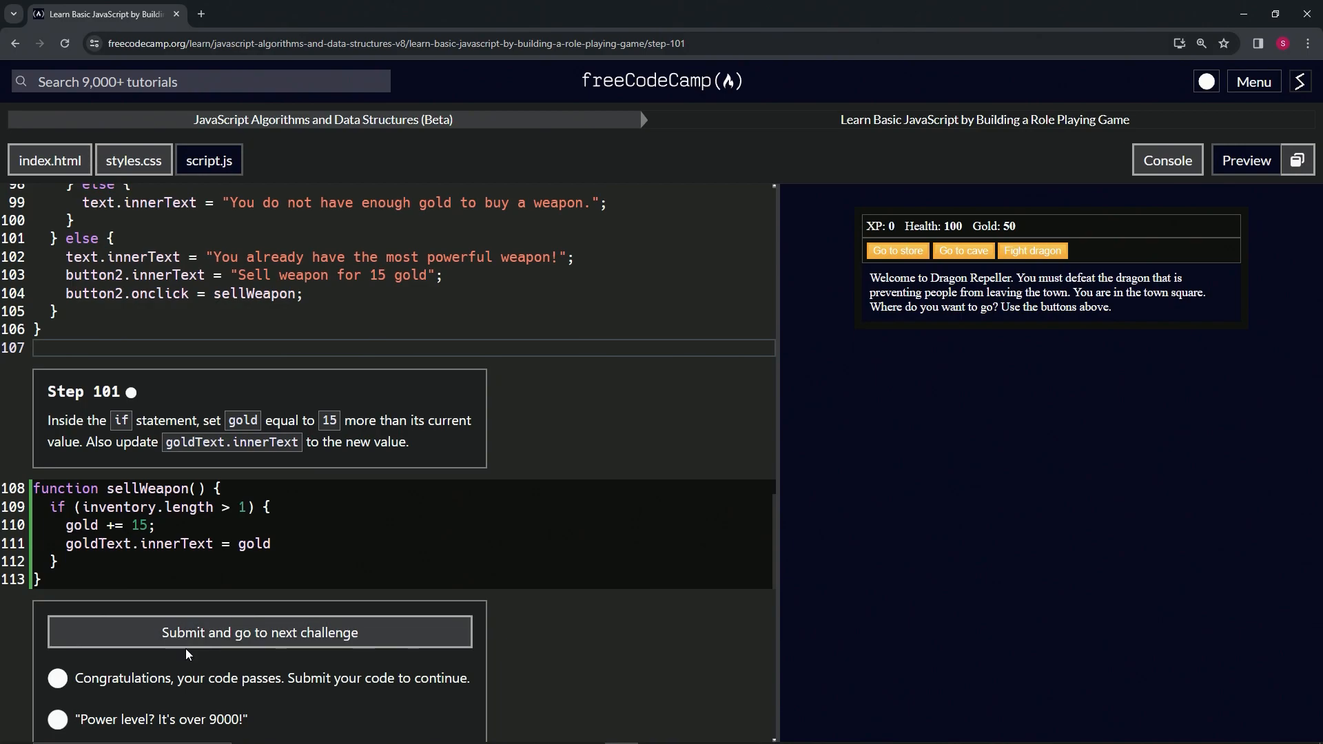
Step: Submit the passing Step 101 solution and advance to Step 102
{"action": "left_click", "coordinate": [260, 633]}
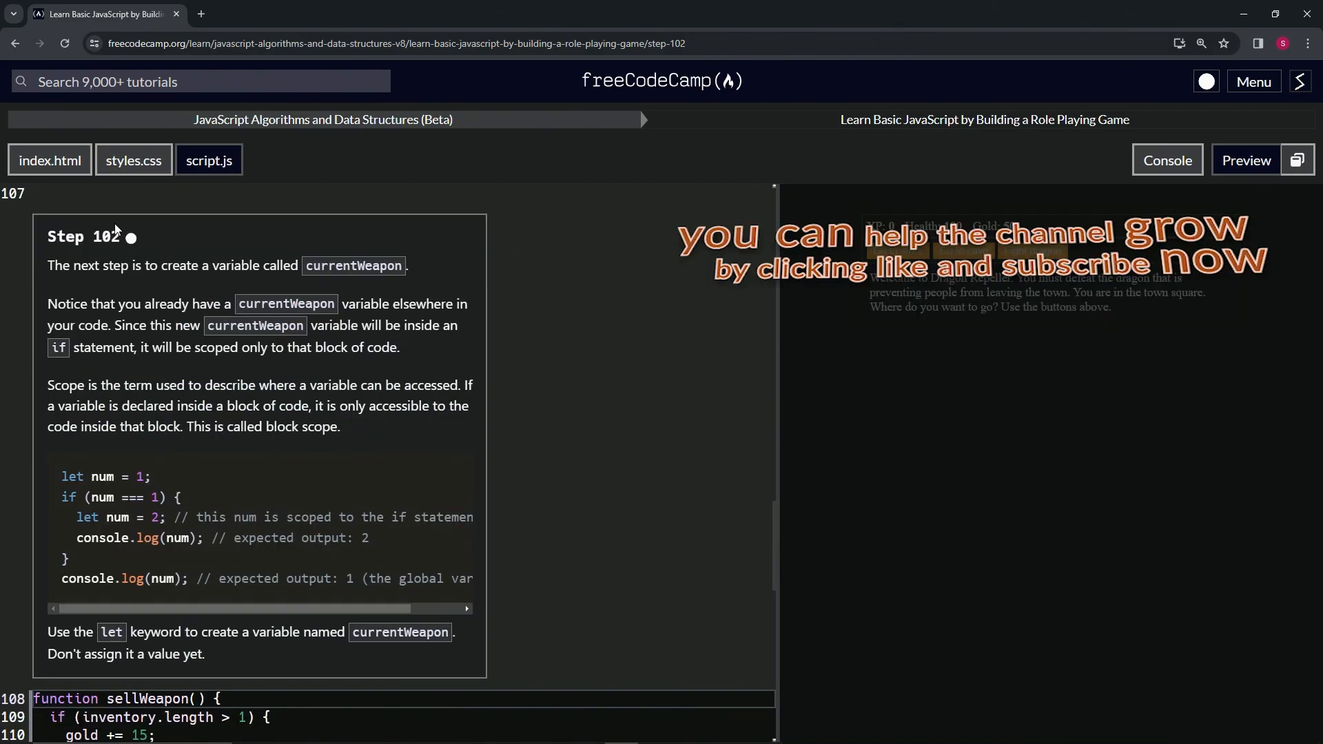
{"action": "mouse_move", "coordinate": [156, 249]}
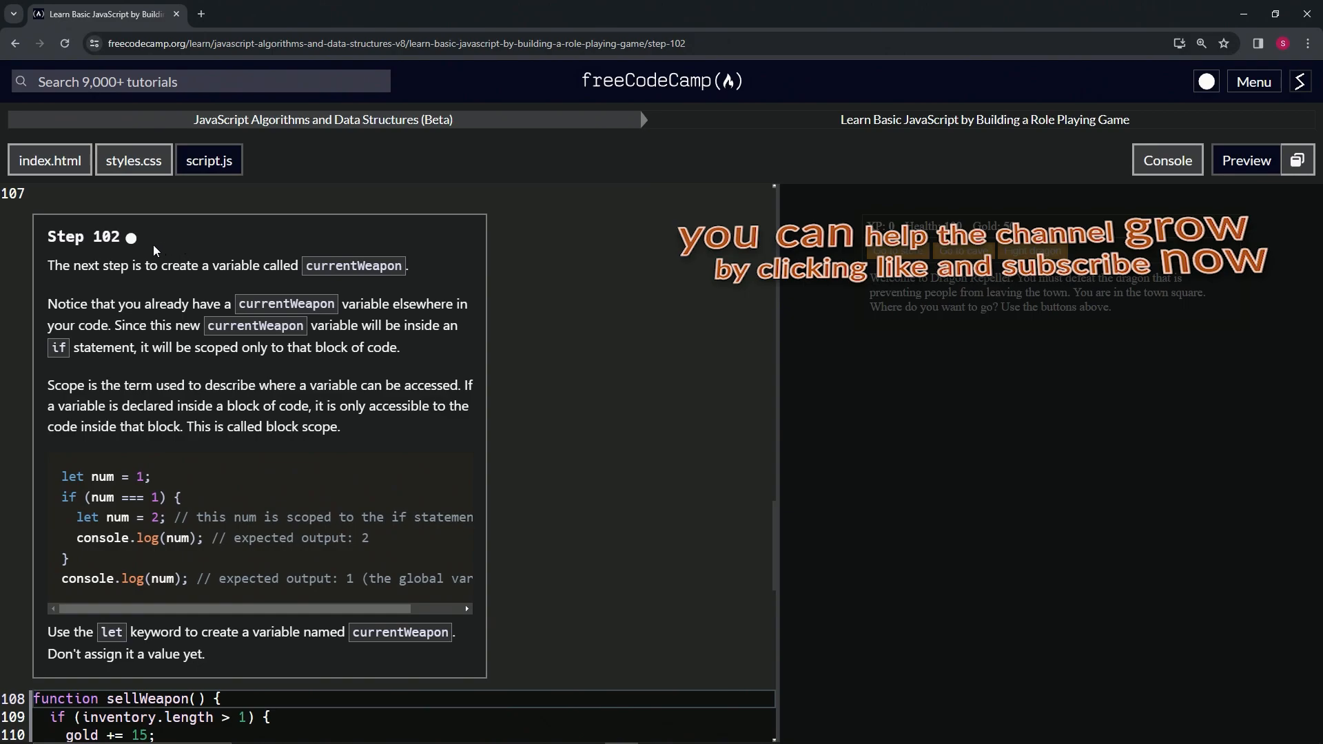